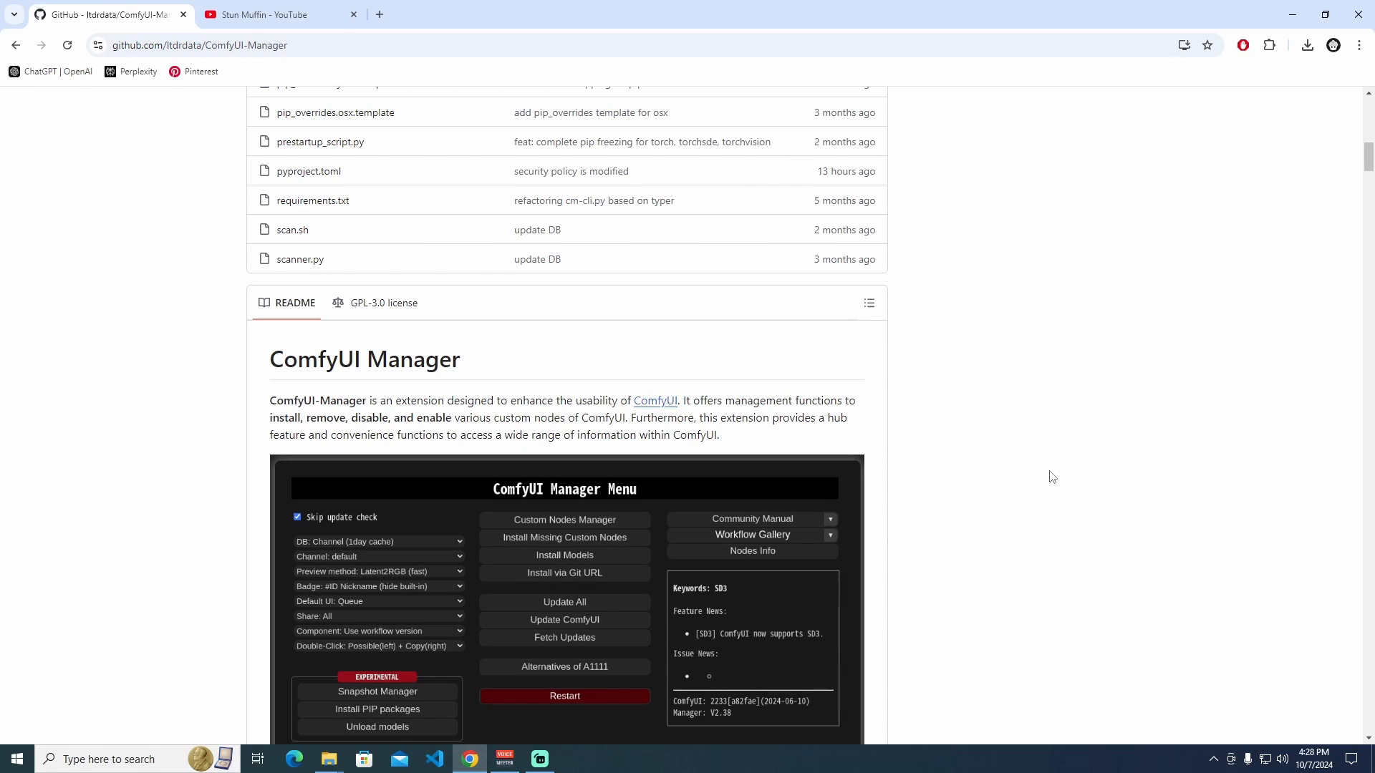
{"action": "mouse_move", "coordinate": [710, 343]}
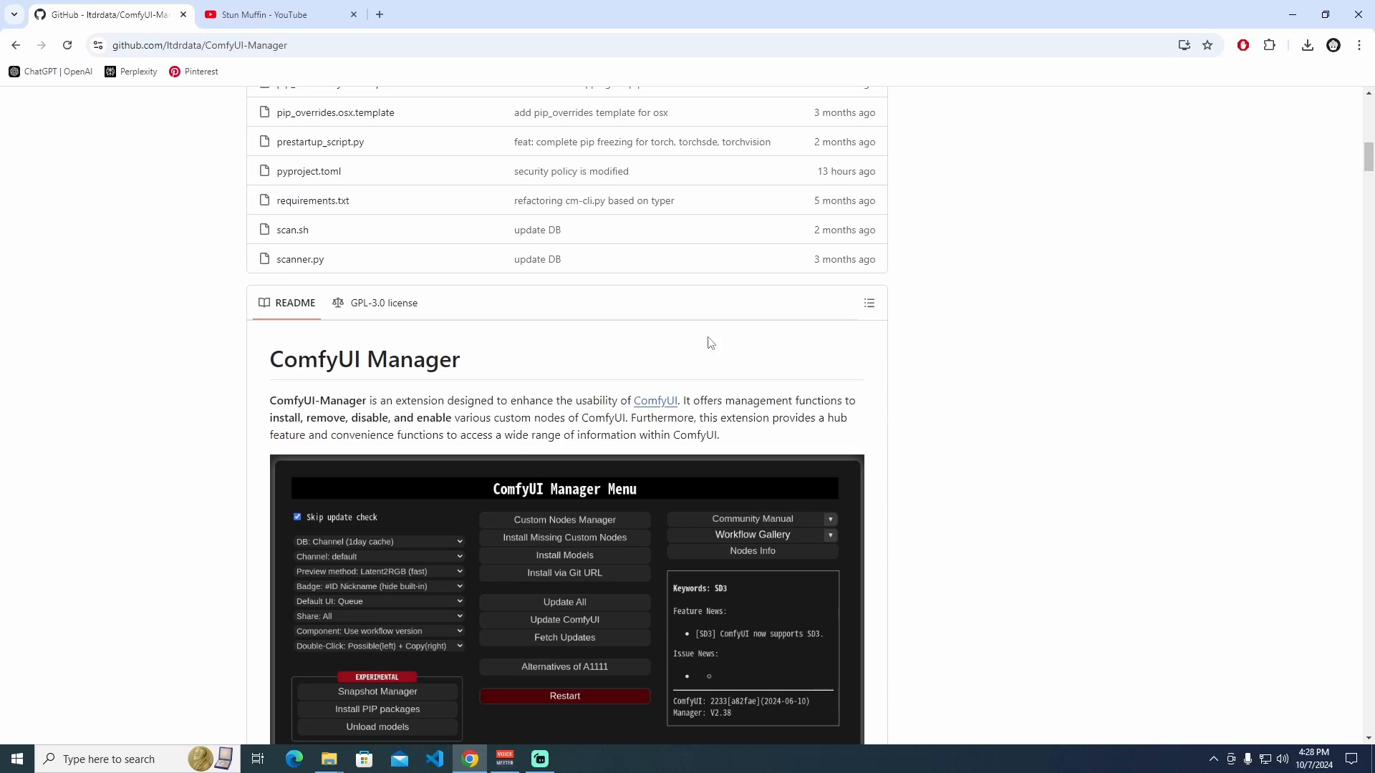
{"action": "mouse_move", "coordinate": [382, 400]}
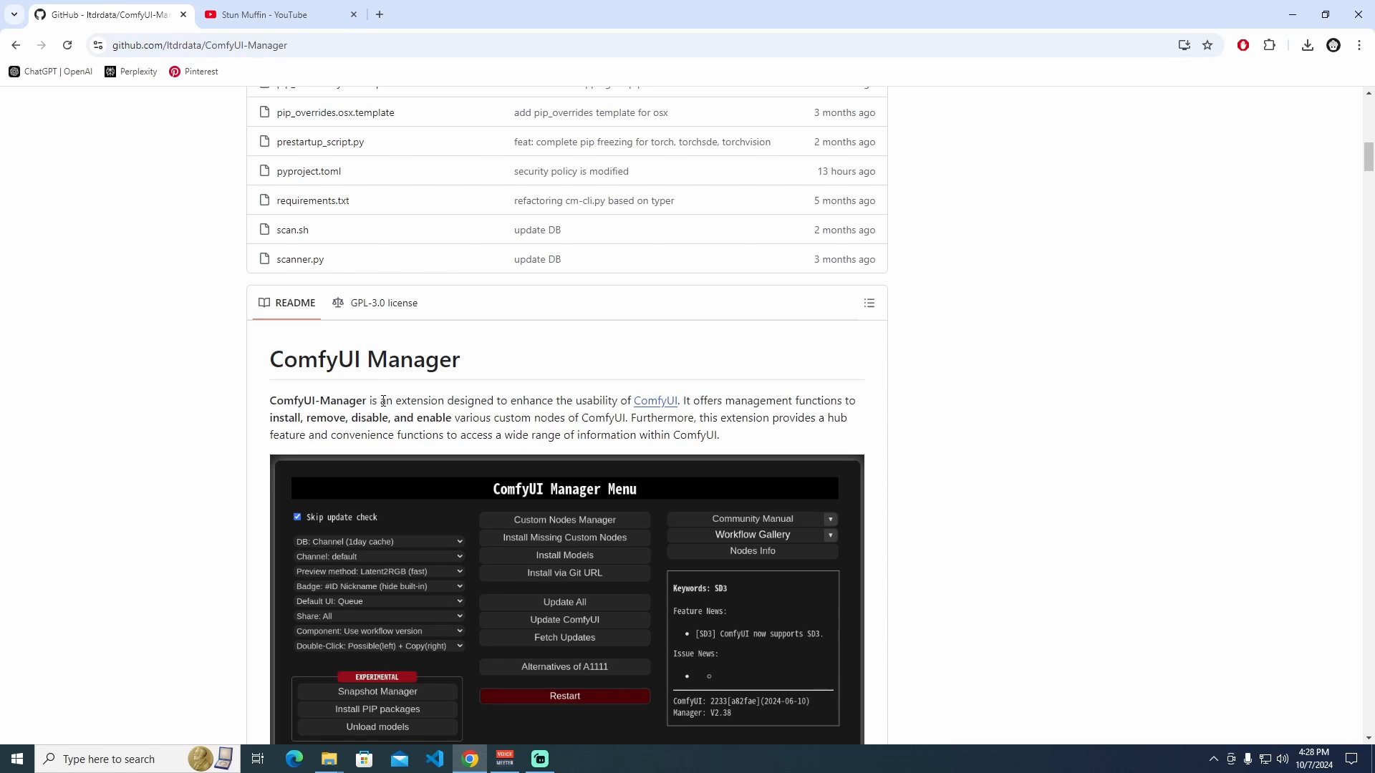
{"action": "mouse_move", "coordinate": [819, 408]}
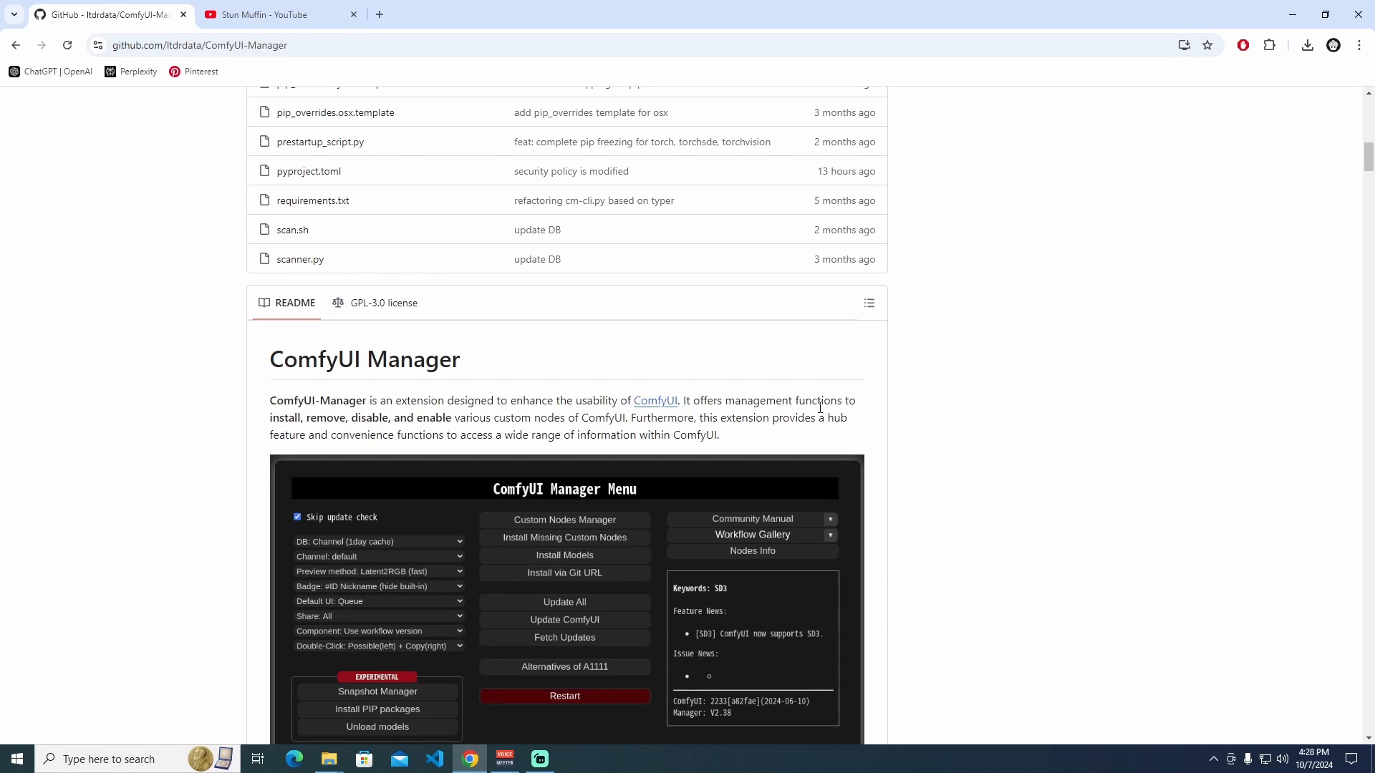
- Scroll the ComfyUI-Manager README past the screenshot and NOTICE to the Installation section
{"action": "scroll", "scroll_direction": "down", "scroll_amount": 3}
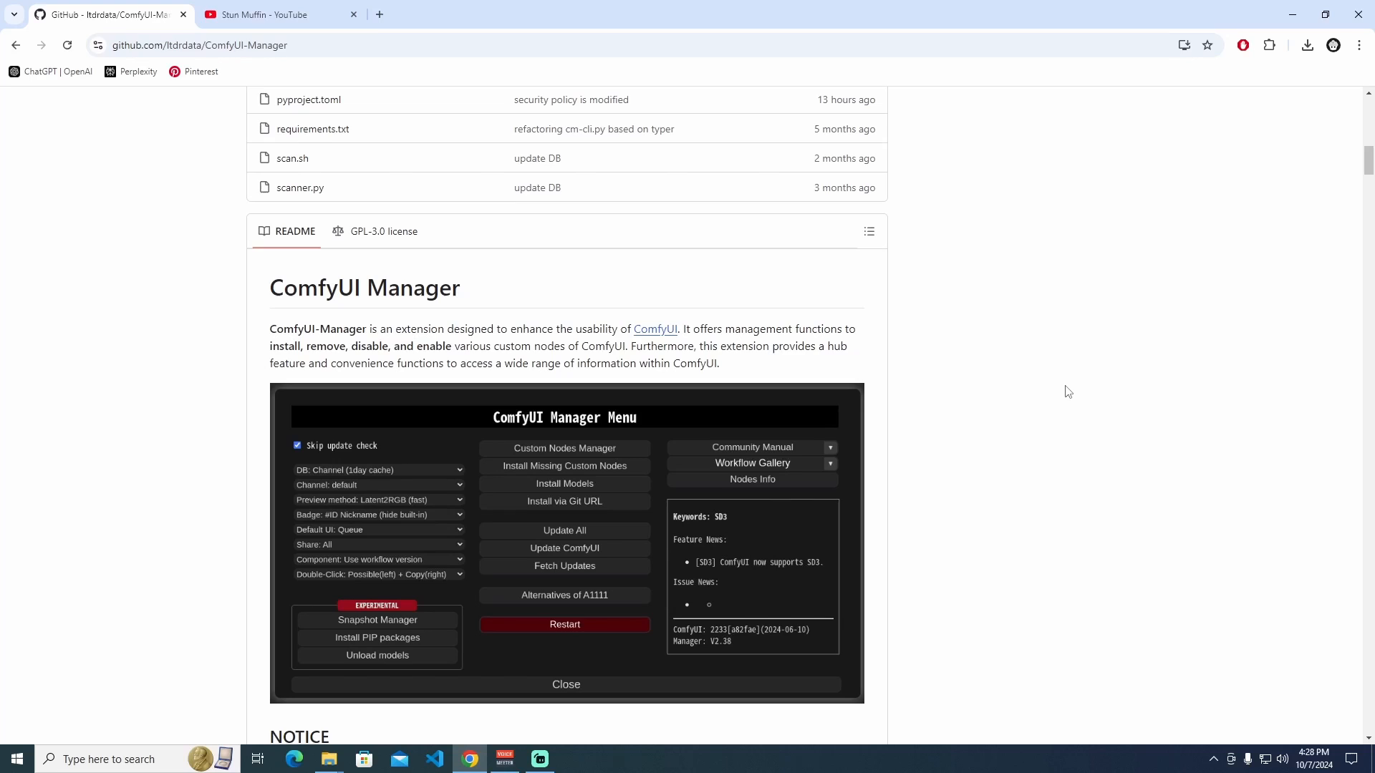
{"action": "scroll", "scroll_direction": "down", "scroll_amount": 3}
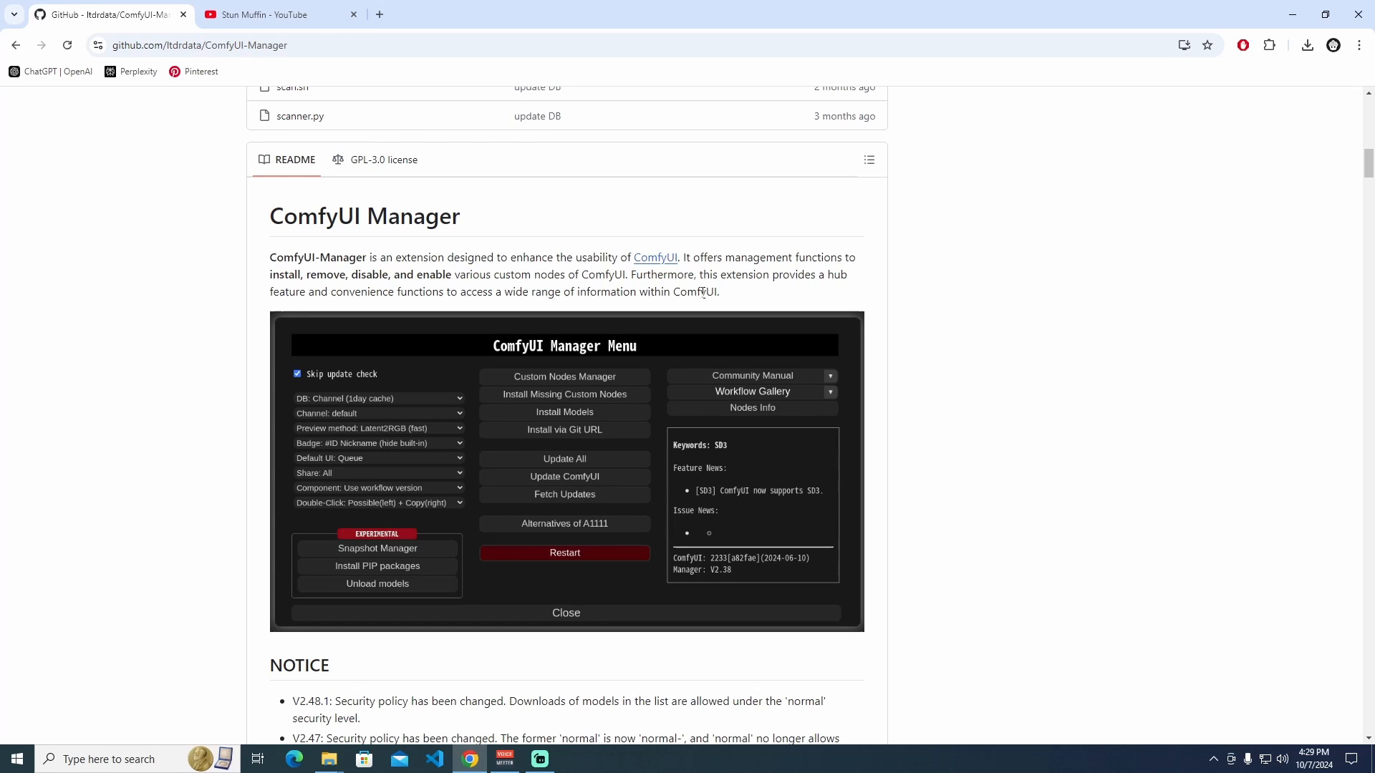
{"action": "scroll", "scroll_direction": "down", "scroll_amount": 3}
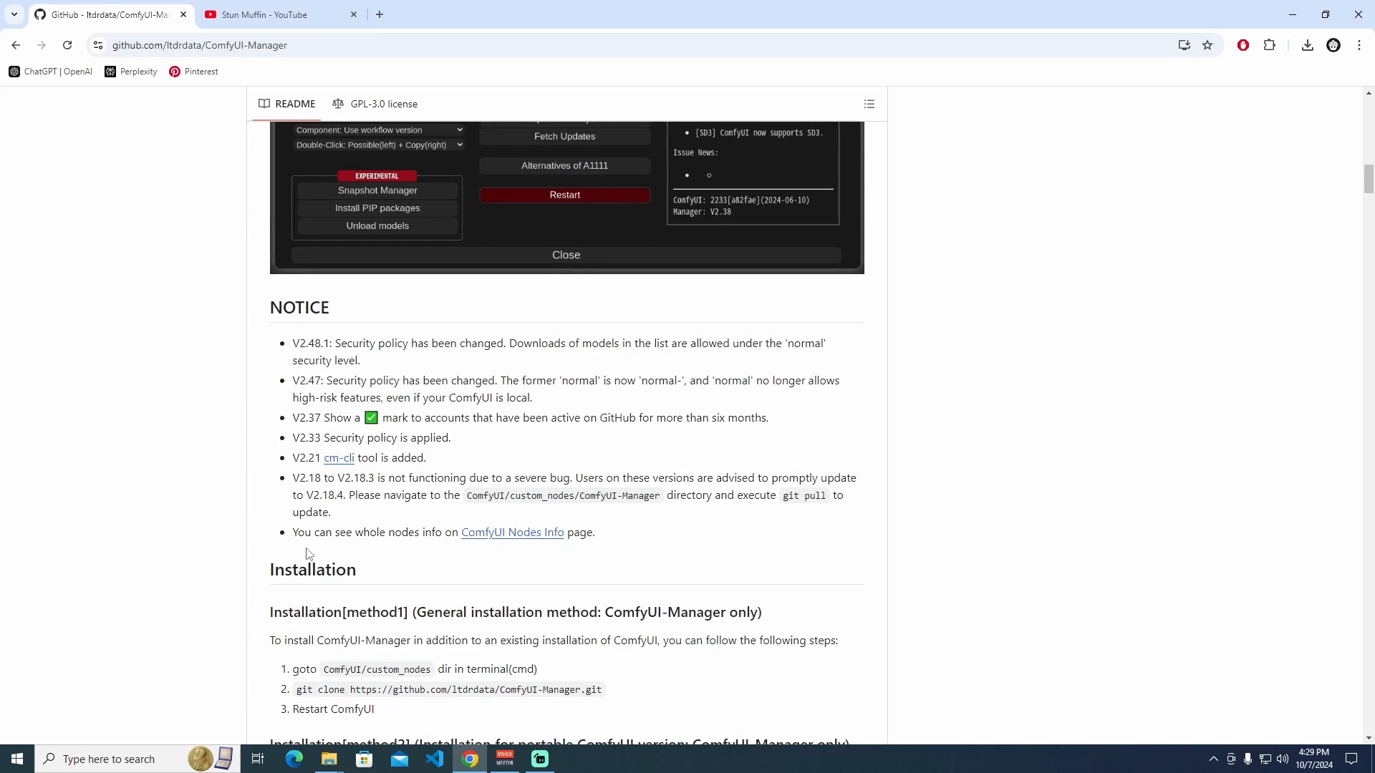
{"action": "scroll", "scroll_direction": "down", "scroll_amount": 3}
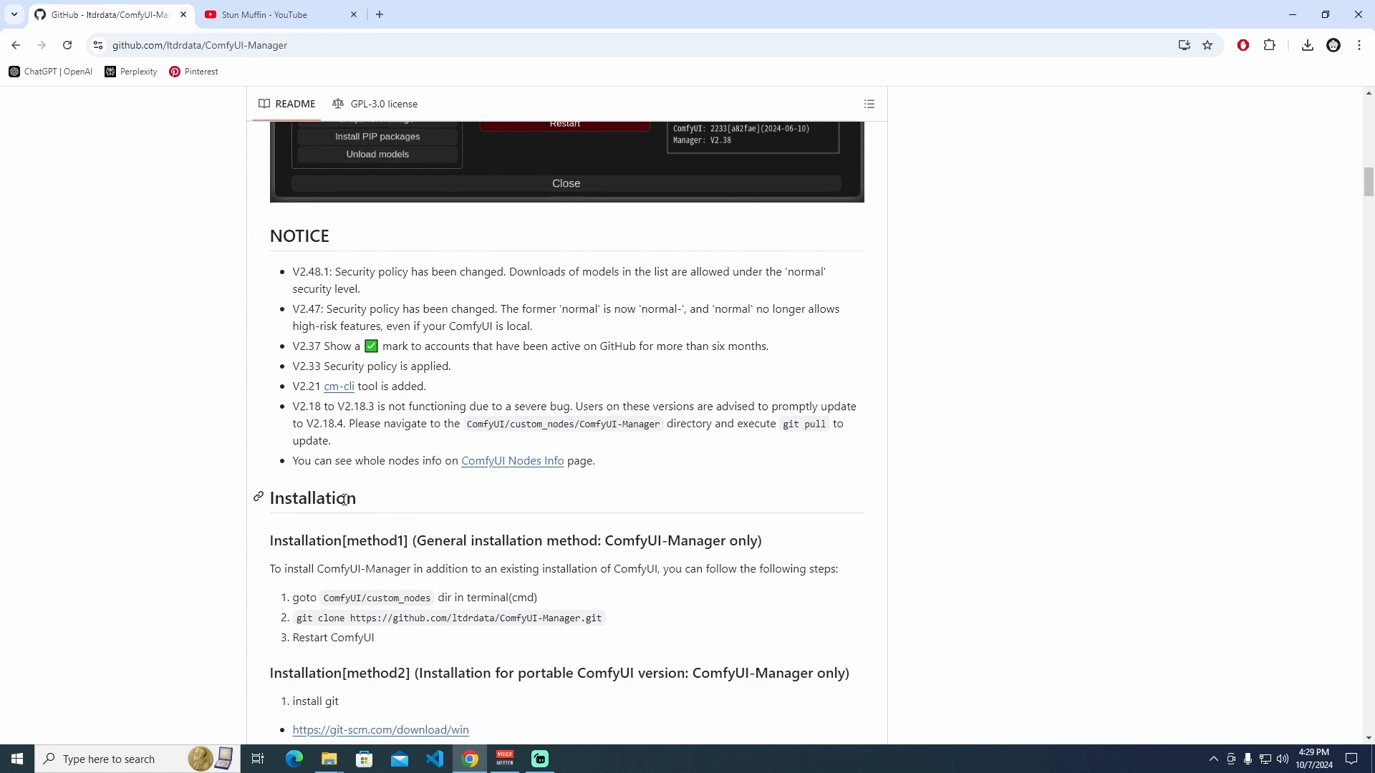
{"action": "mouse_move", "coordinate": [395, 530]}
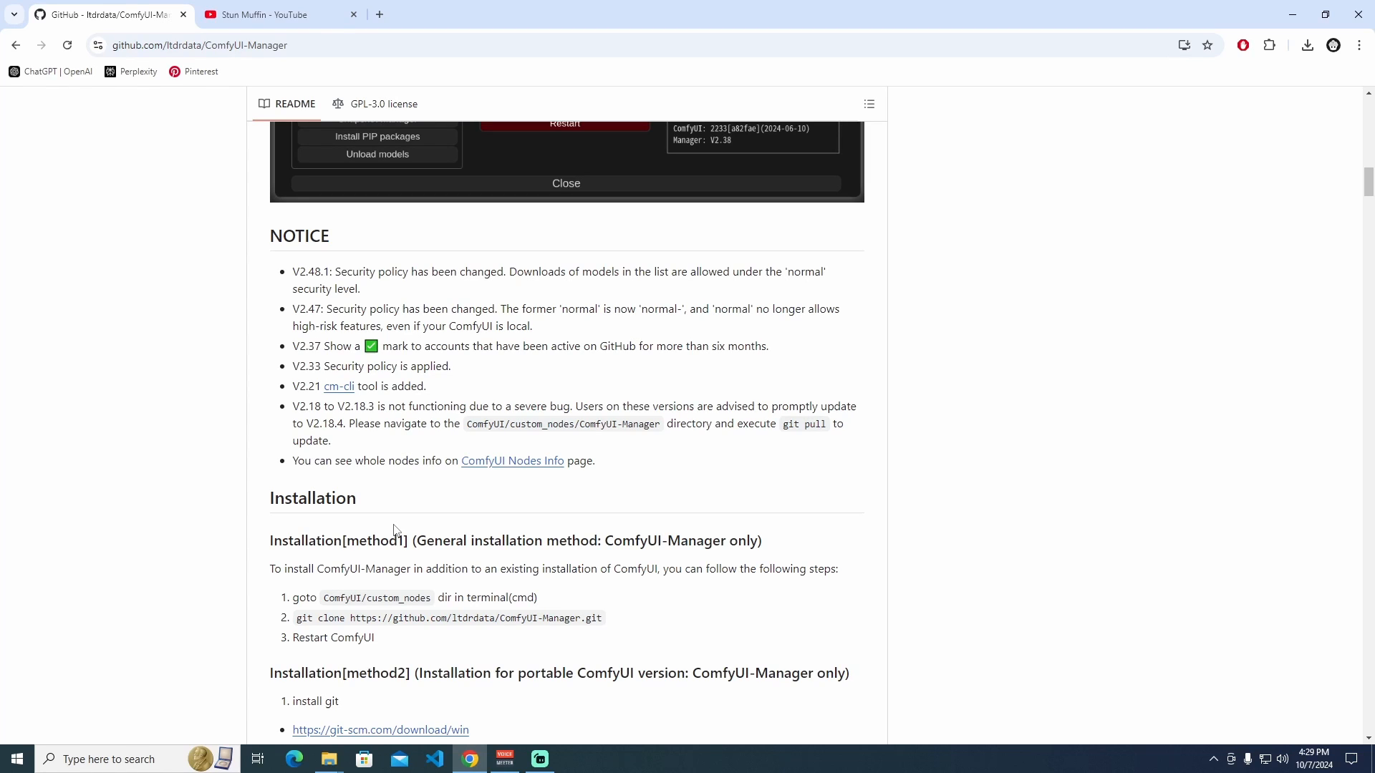
{"action": "mouse_move", "coordinate": [394, 556]}
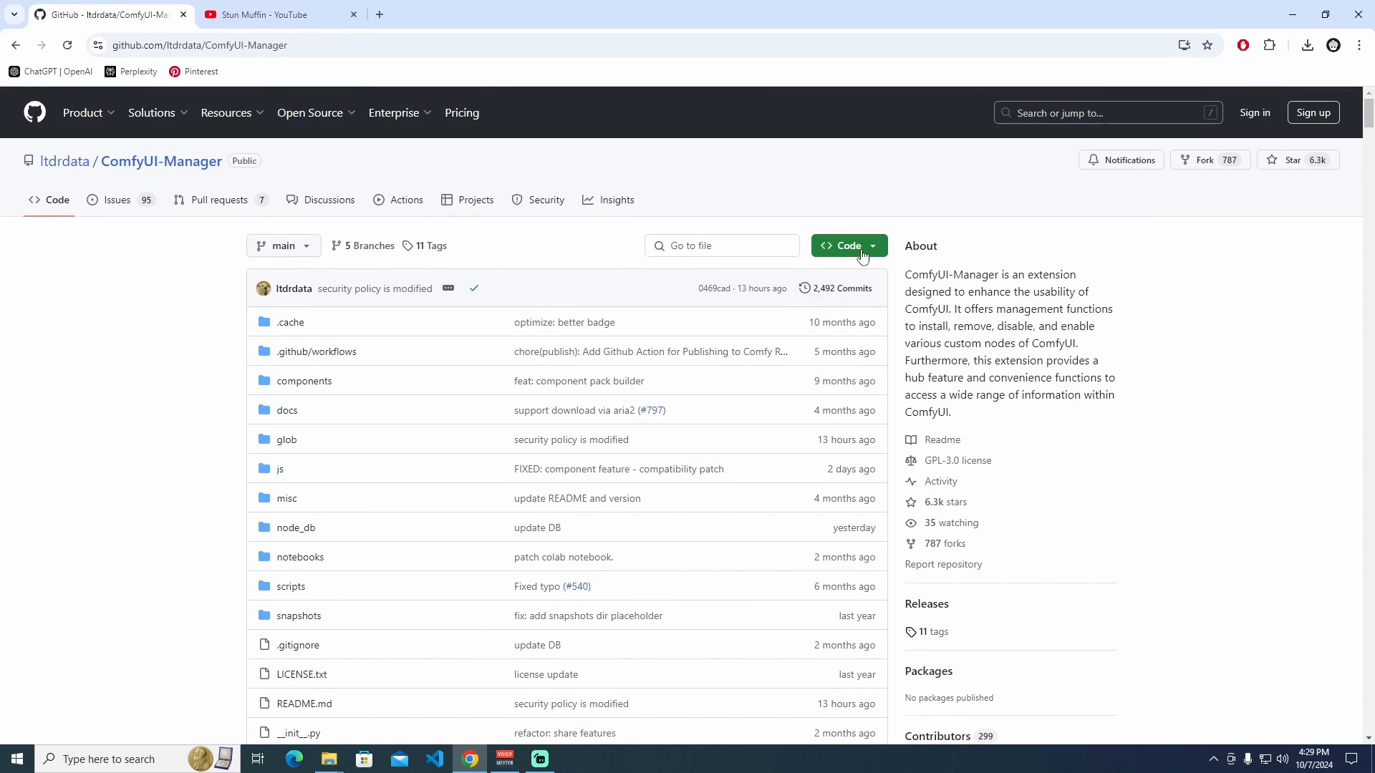
- Select the ComfyUI-Manager repository URL in the address bar after returning to the page top
{"action": "left_click", "coordinate": [193, 45]}
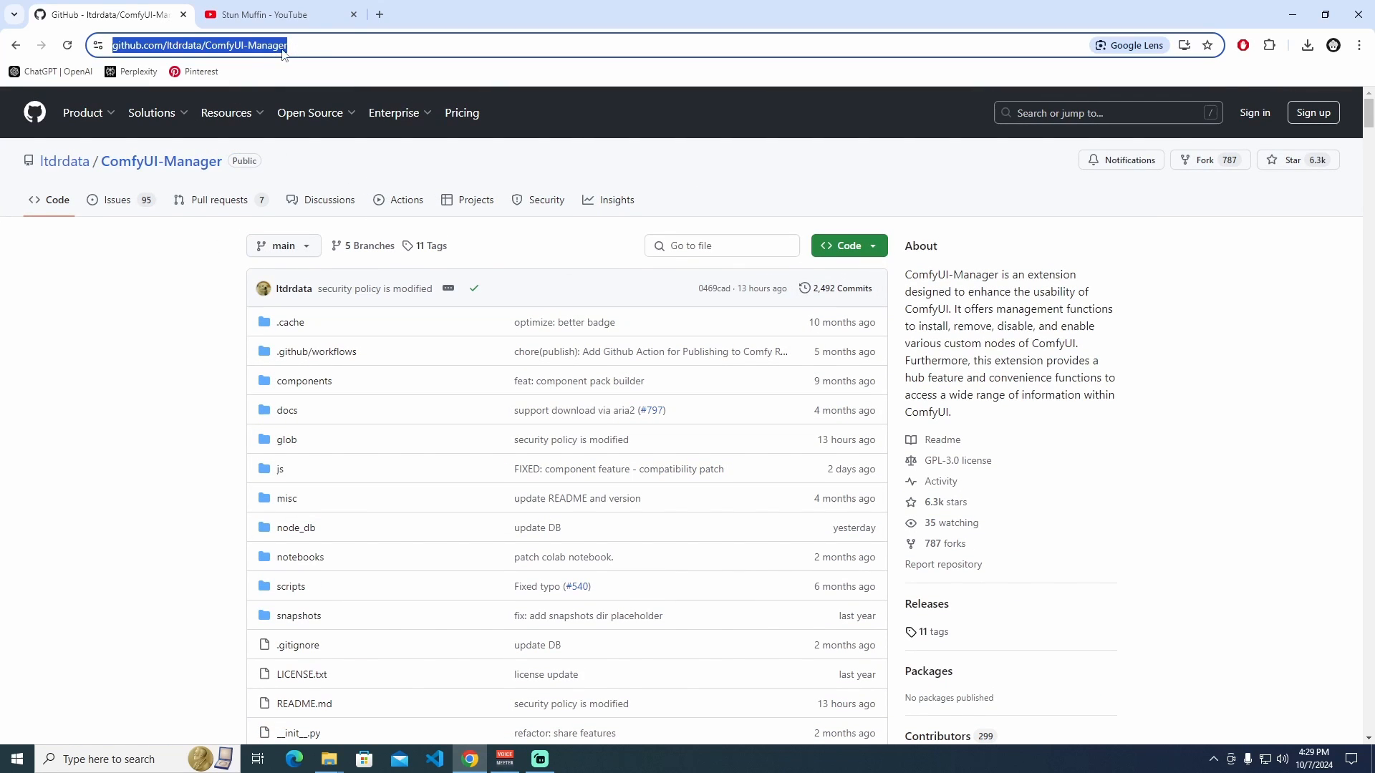
{"action": "mouse_move", "coordinate": [327, 51]}
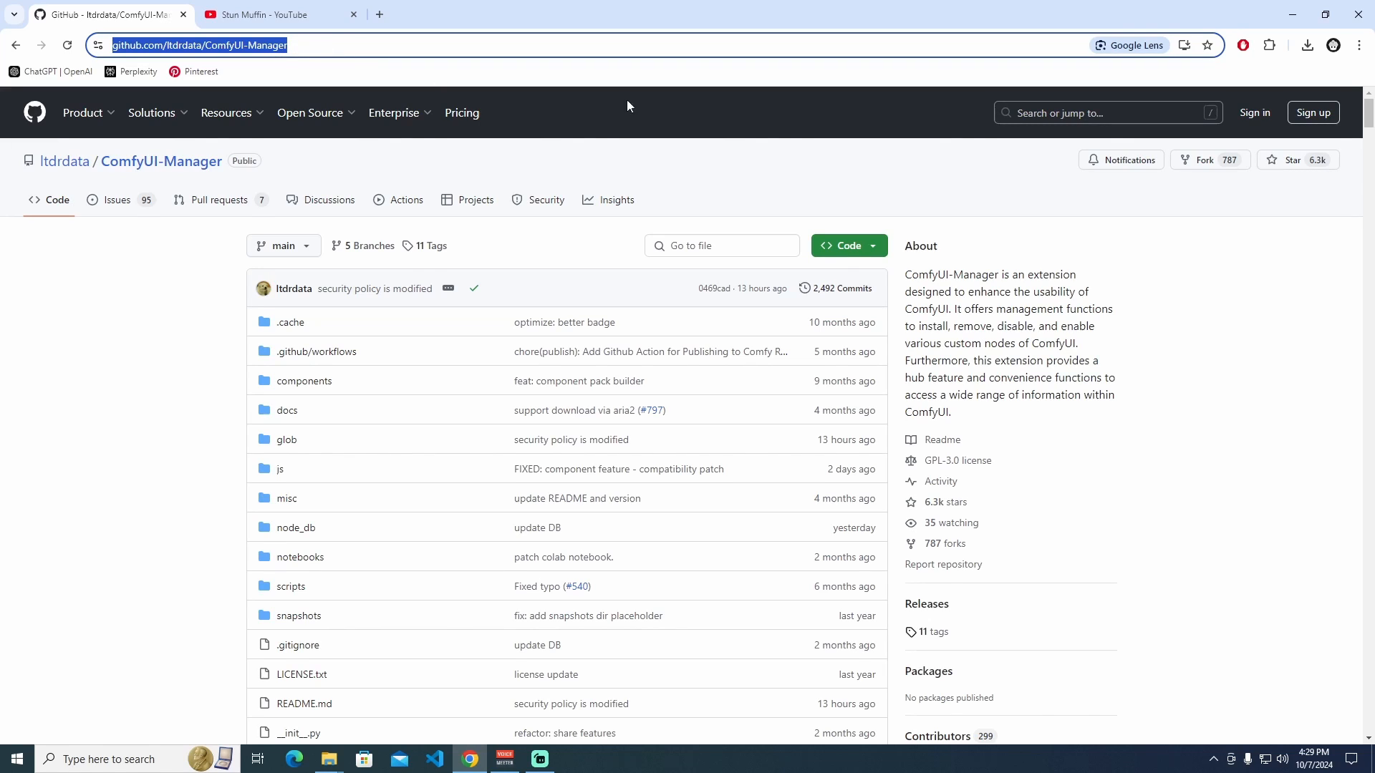
{"action": "left_click", "coordinate": [849, 246]}
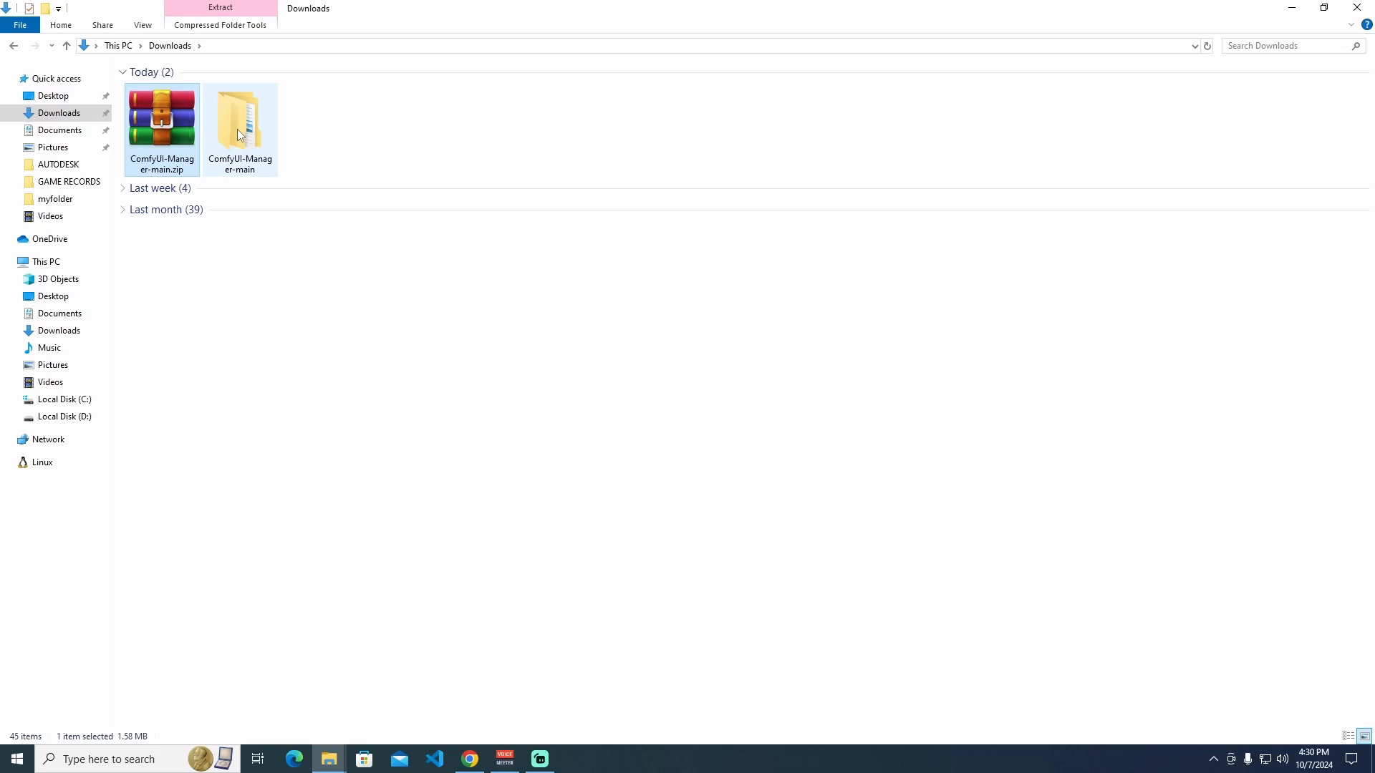
{"action": "mouse_move", "coordinate": [266, 174]}
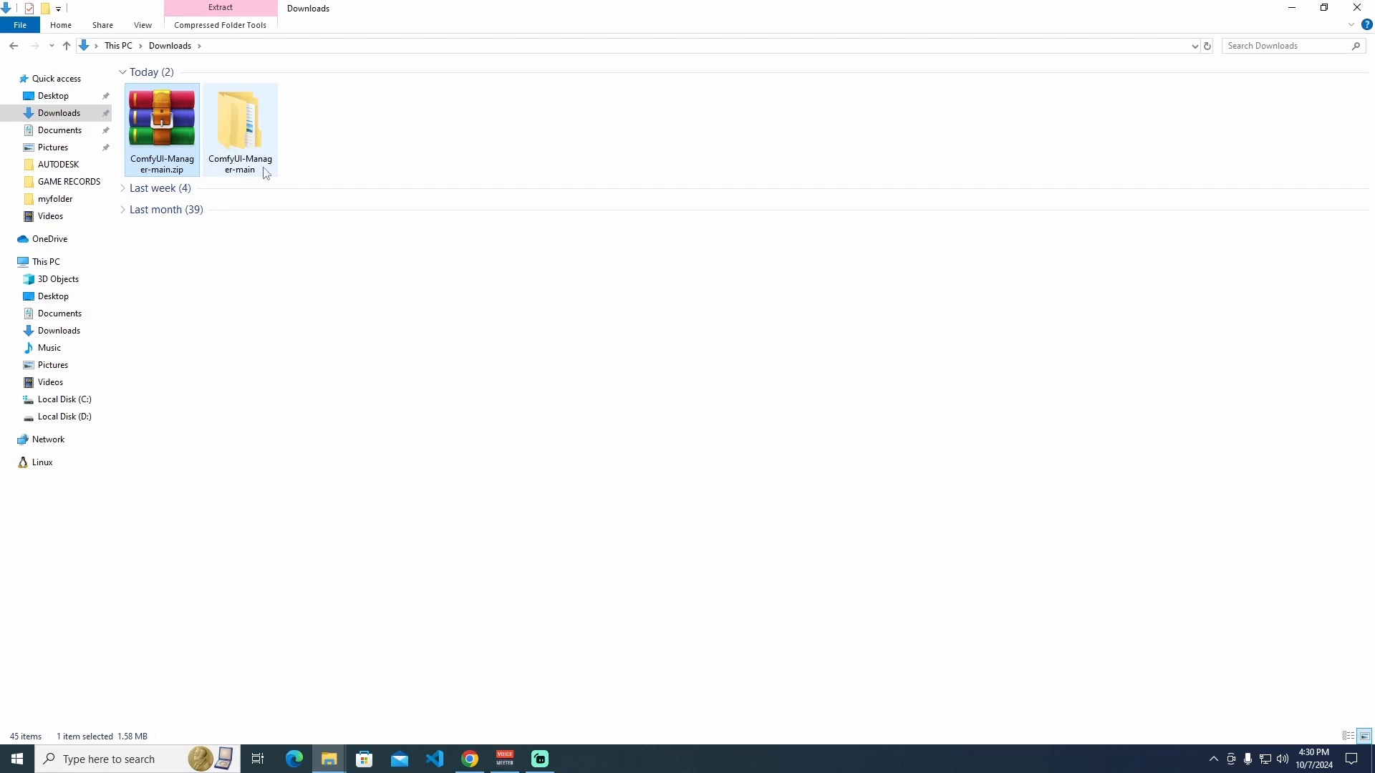
- Open the nested ComfyUI-Manager-main folders and select all the extension's files
{"action": "double_click", "coordinate": [239, 111]}
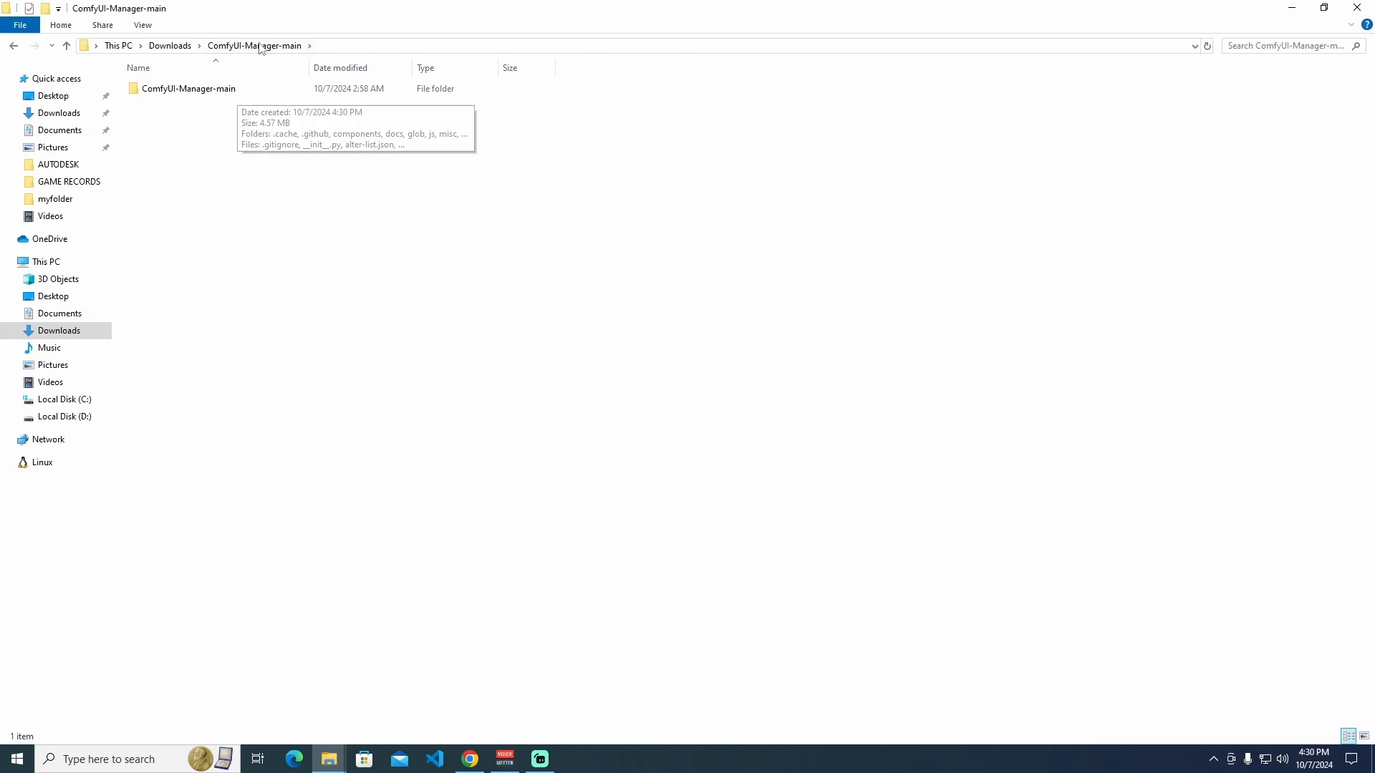
{"action": "left_click", "coordinate": [187, 89]}
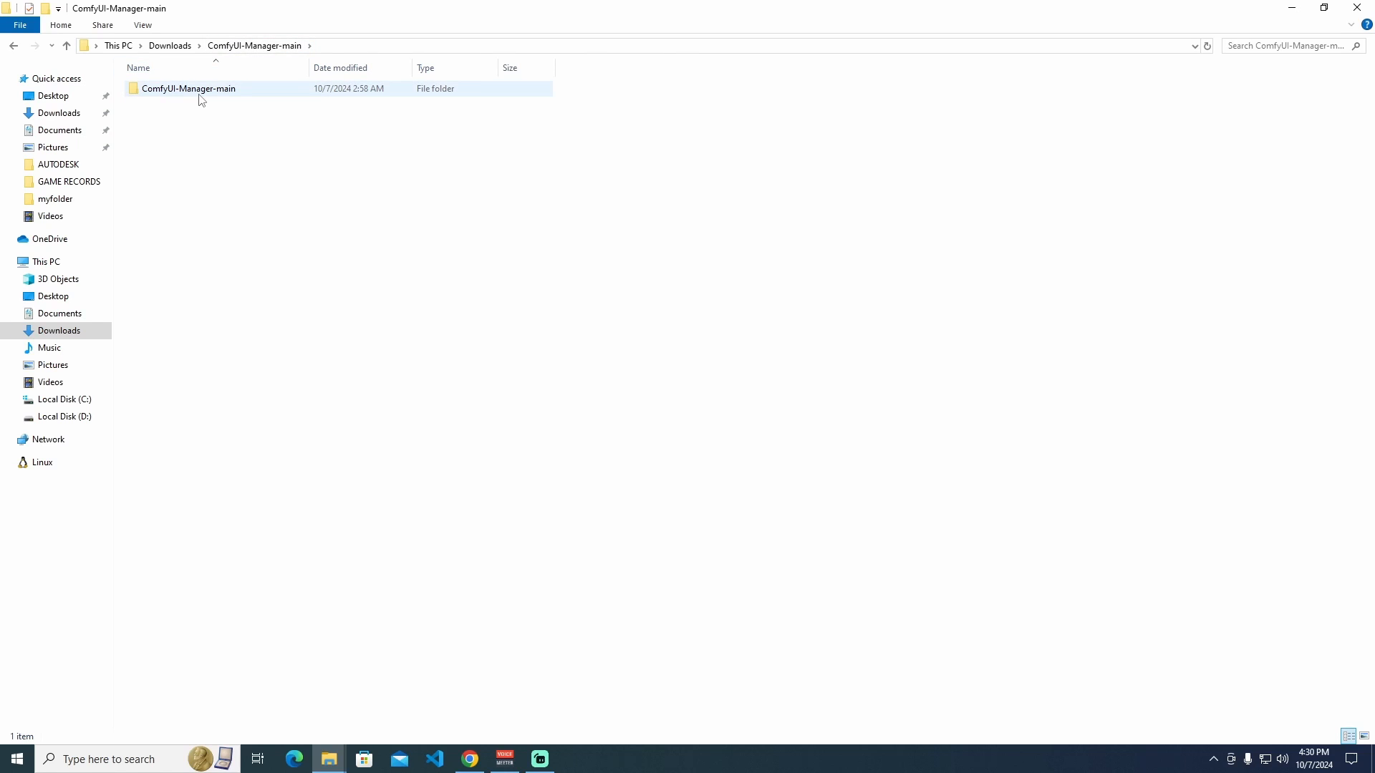
{"action": "double_click", "coordinate": [182, 88]}
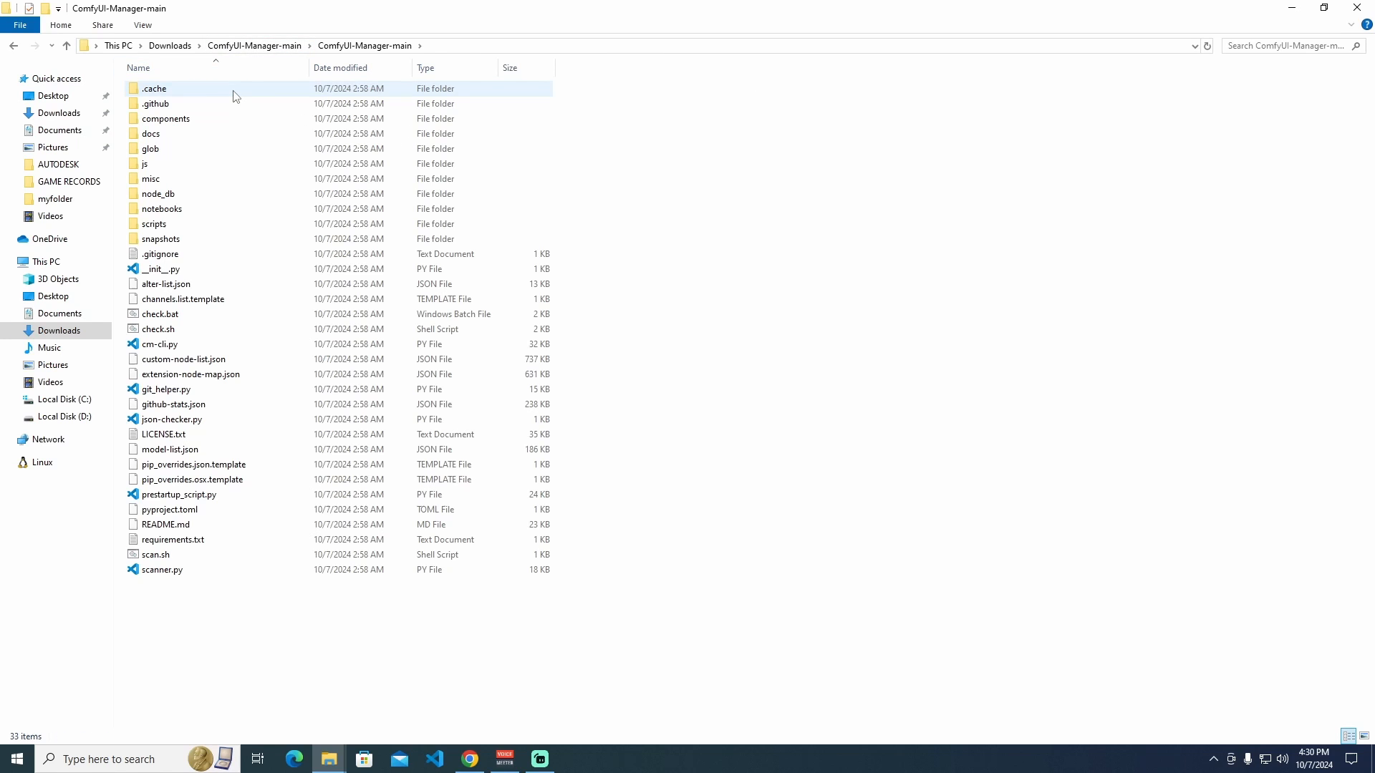
{"action": "key", "text": "ctrl+a"}
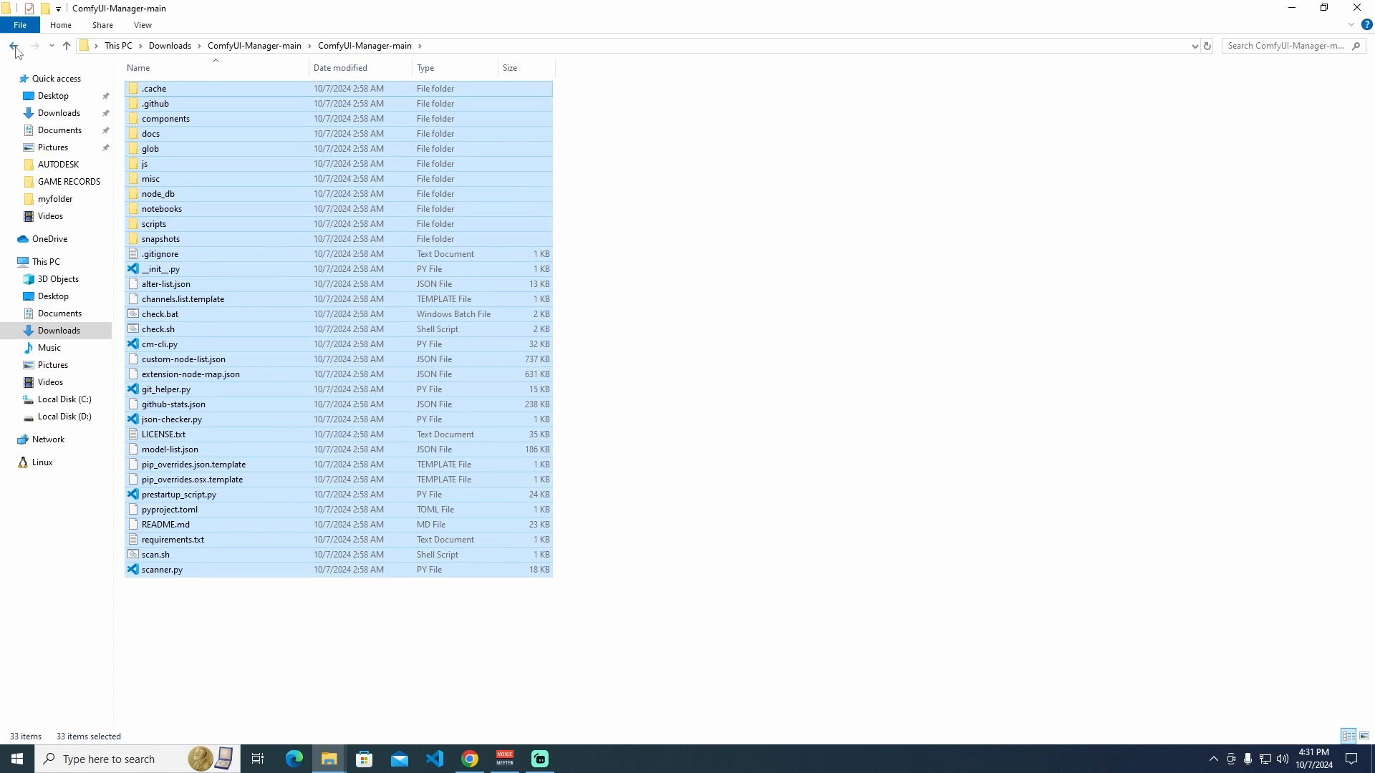
- Return to the outer folder and bring up actions for the inner ComfyUI-Manager-main folder
{"action": "left_click", "coordinate": [13, 46]}
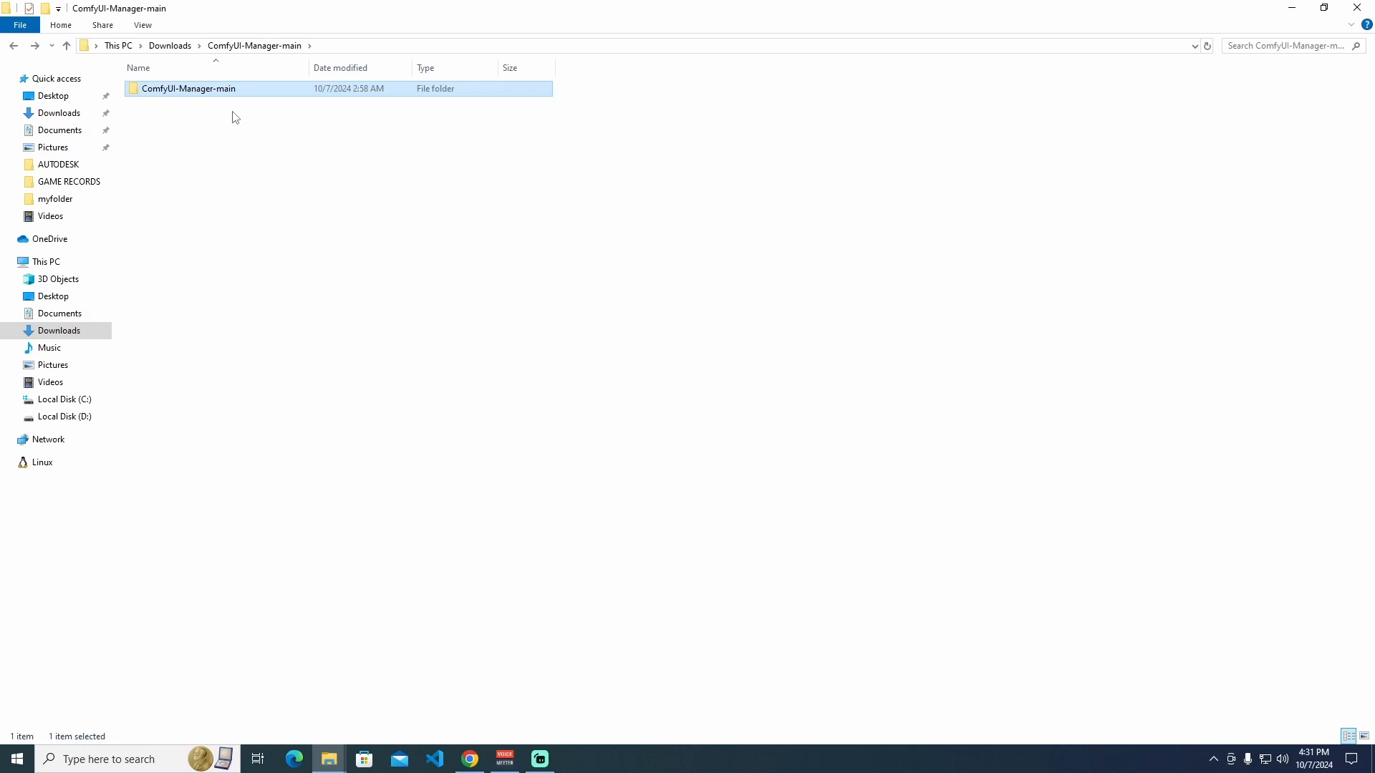
{"action": "right_click", "coordinate": [188, 88]}
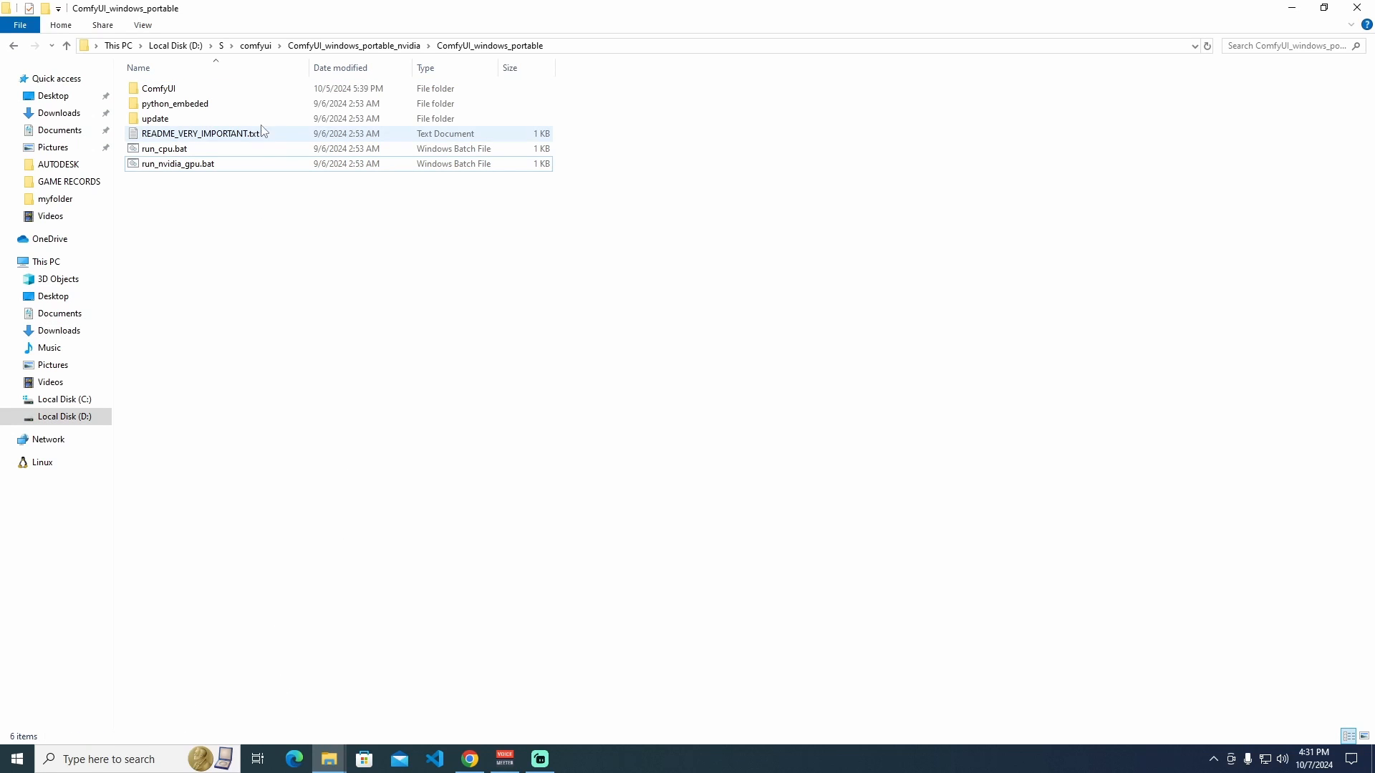
- Paste ComfyUI-Manager-main into ComfyUI\custom_nodes, then launch portable ComfyUI from ComfyUI_windows_portable
{"action": "double_click", "coordinate": [147, 88]}
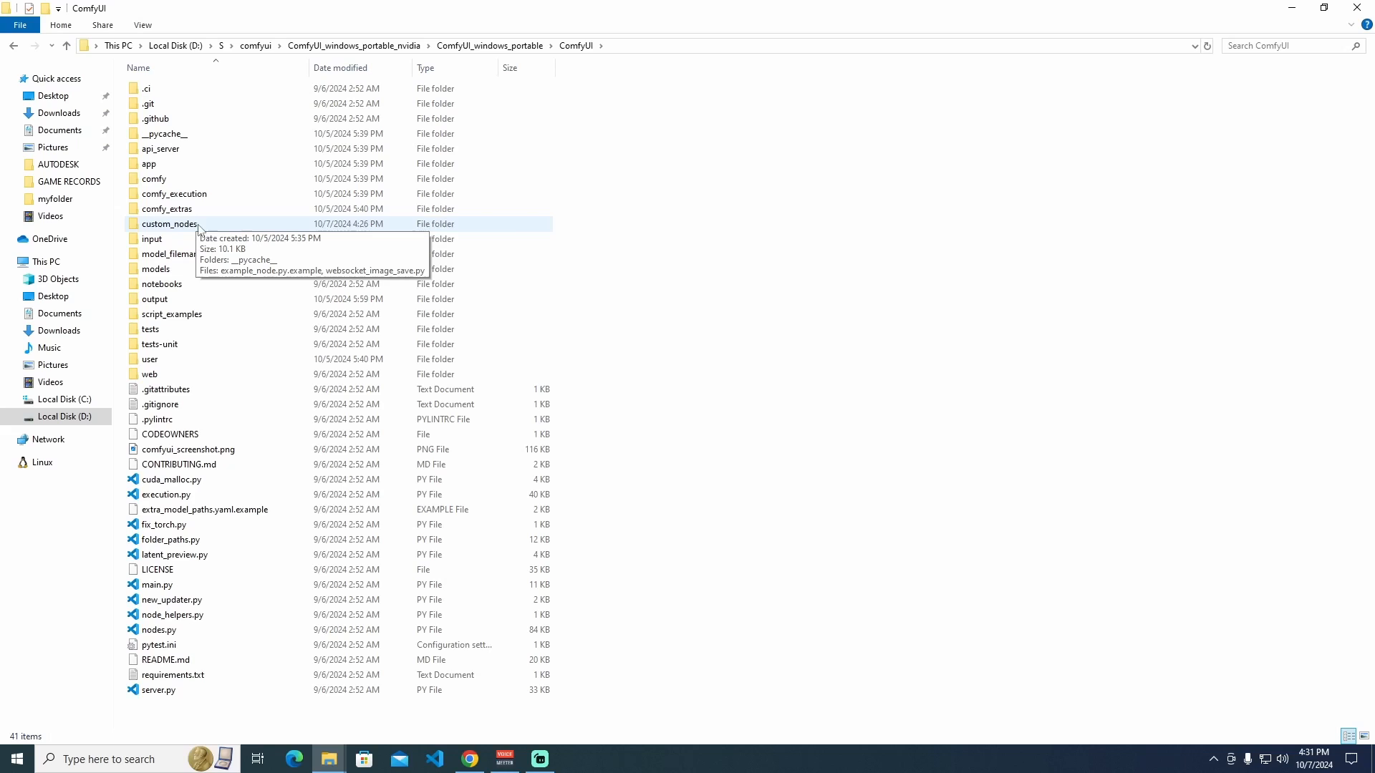
{"action": "double_click", "coordinate": [168, 223]}
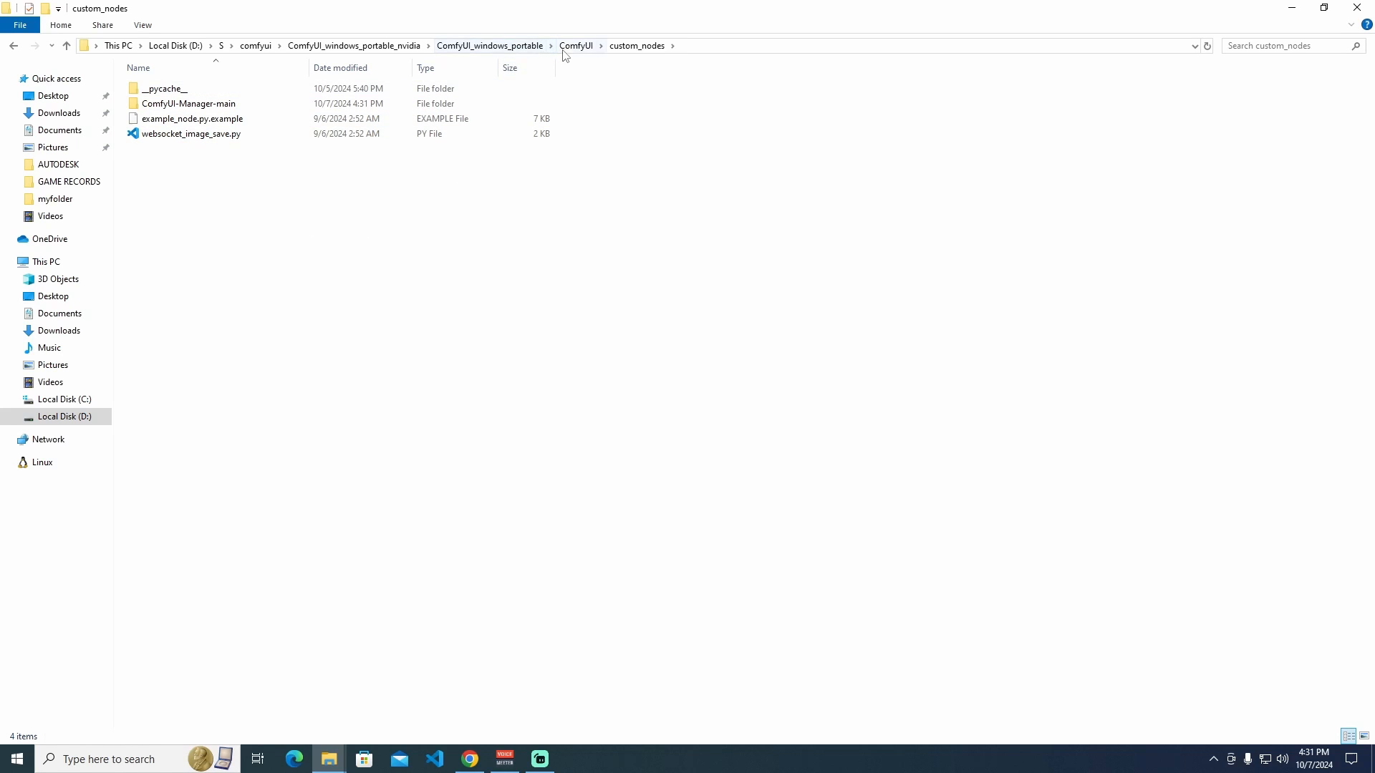
{"action": "left_click", "coordinate": [490, 46]}
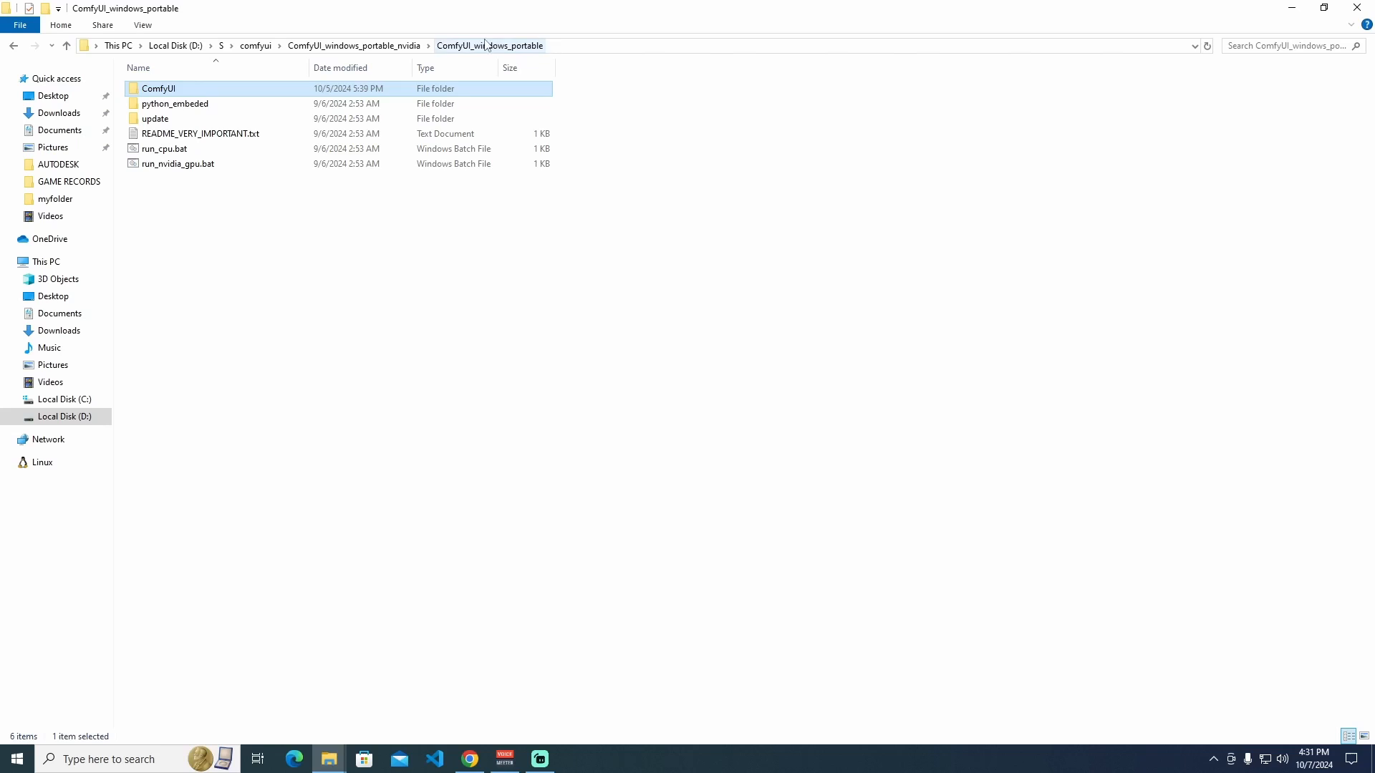
{"action": "double_click", "coordinate": [179, 163]}
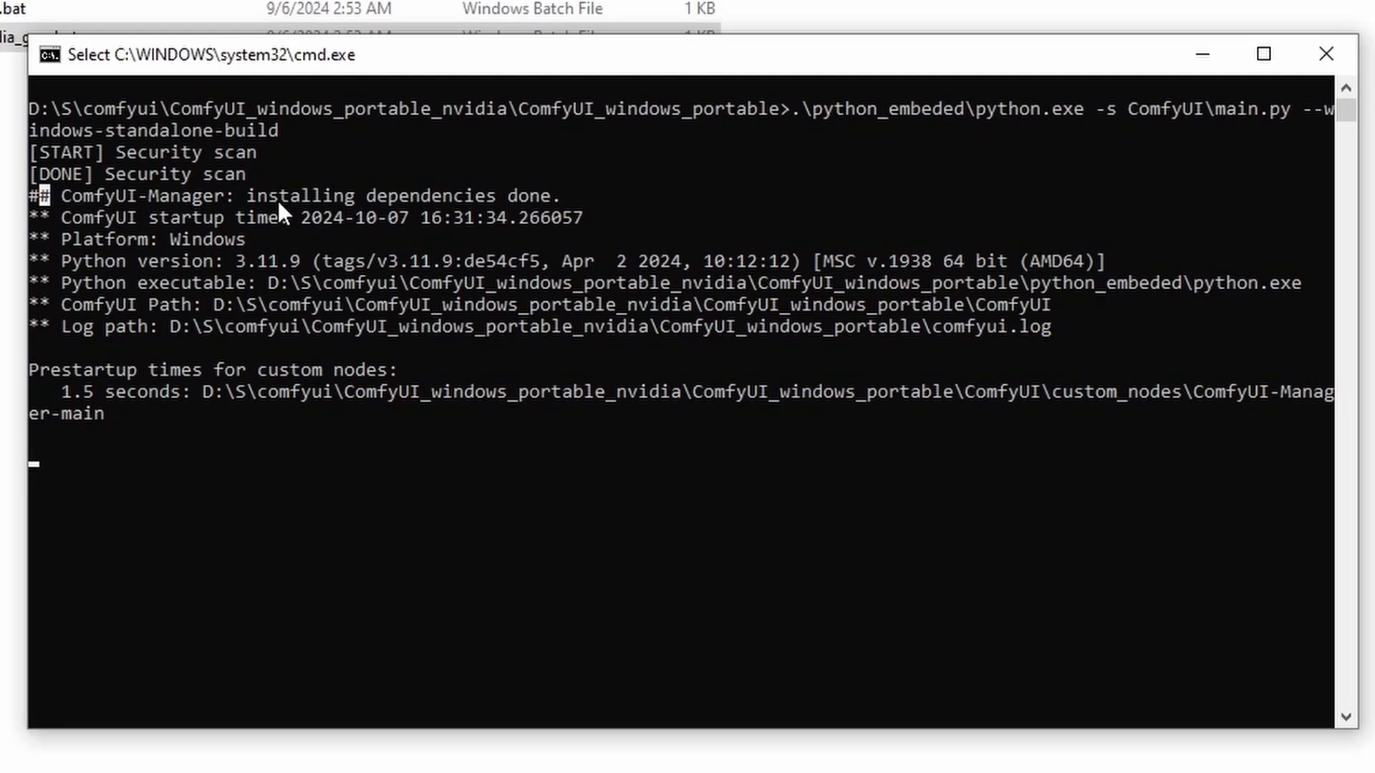
- Watch the run_nvidia_gpu.bat console start ComfyUI and install manager dependencies
{"action": "left_click_drag", "start_coordinate": [248, 194], "coordinate": [559, 195]}
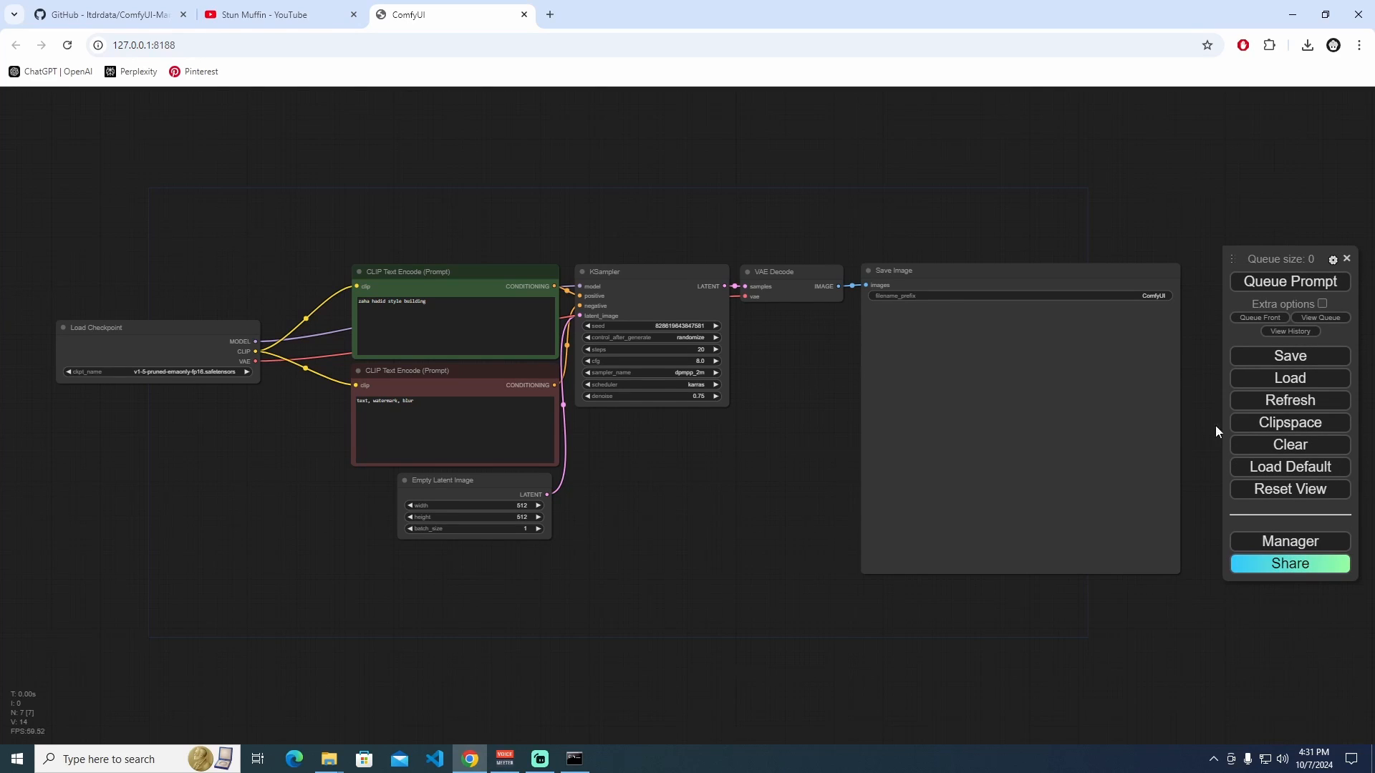
{"action": "mouse_move", "coordinate": [1293, 544]}
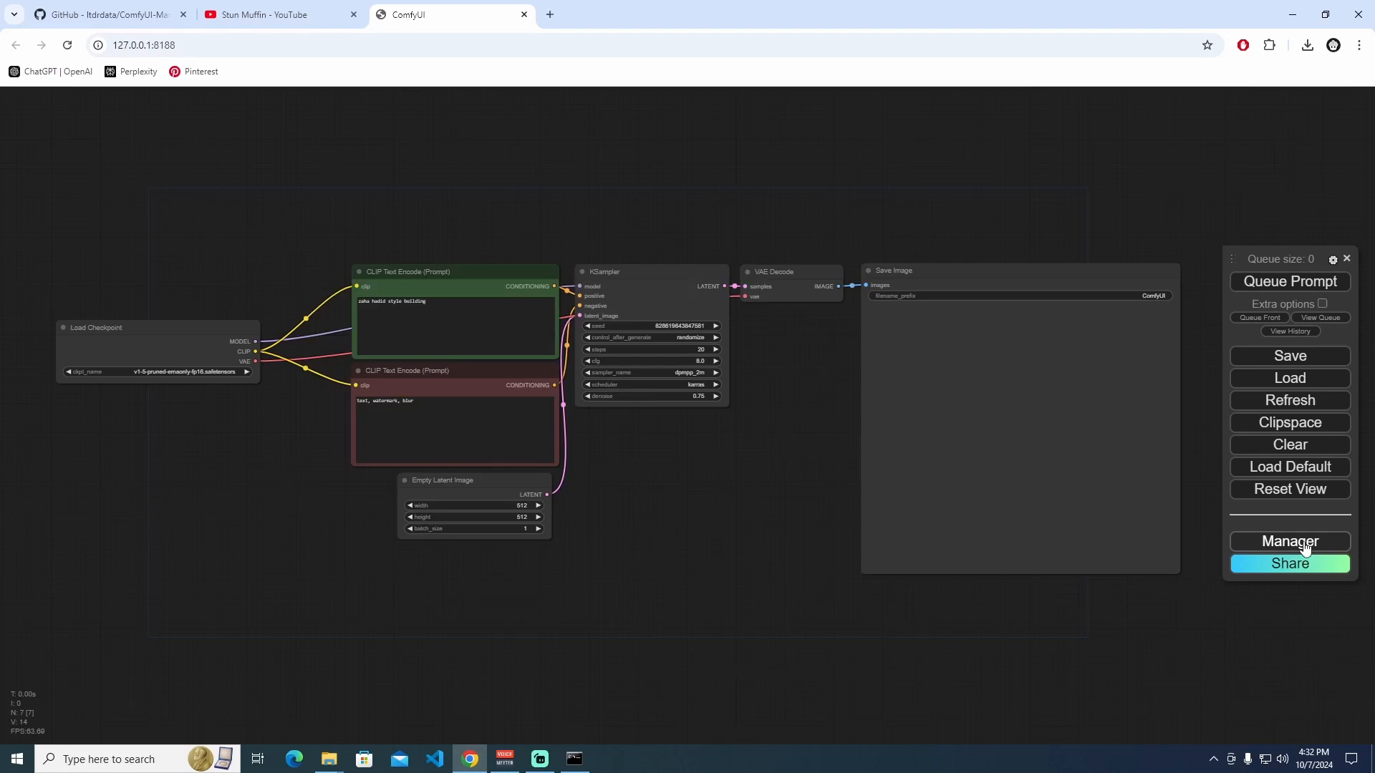
- Open the Manager menu, hit a 500 Internal Server Error, and return to GitHub
{"action": "left_click", "coordinate": [1288, 541]}
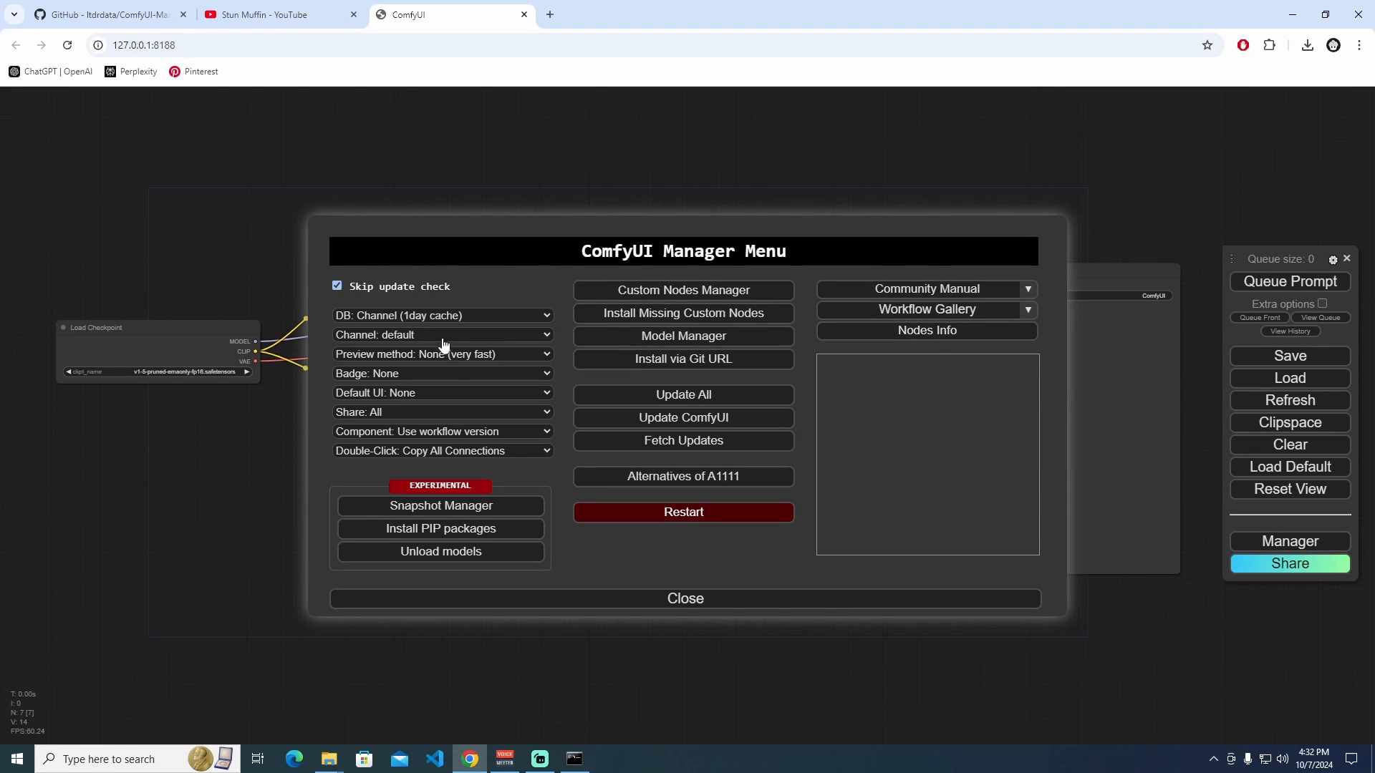
{"action": "mouse_move", "coordinate": [814, 354]}
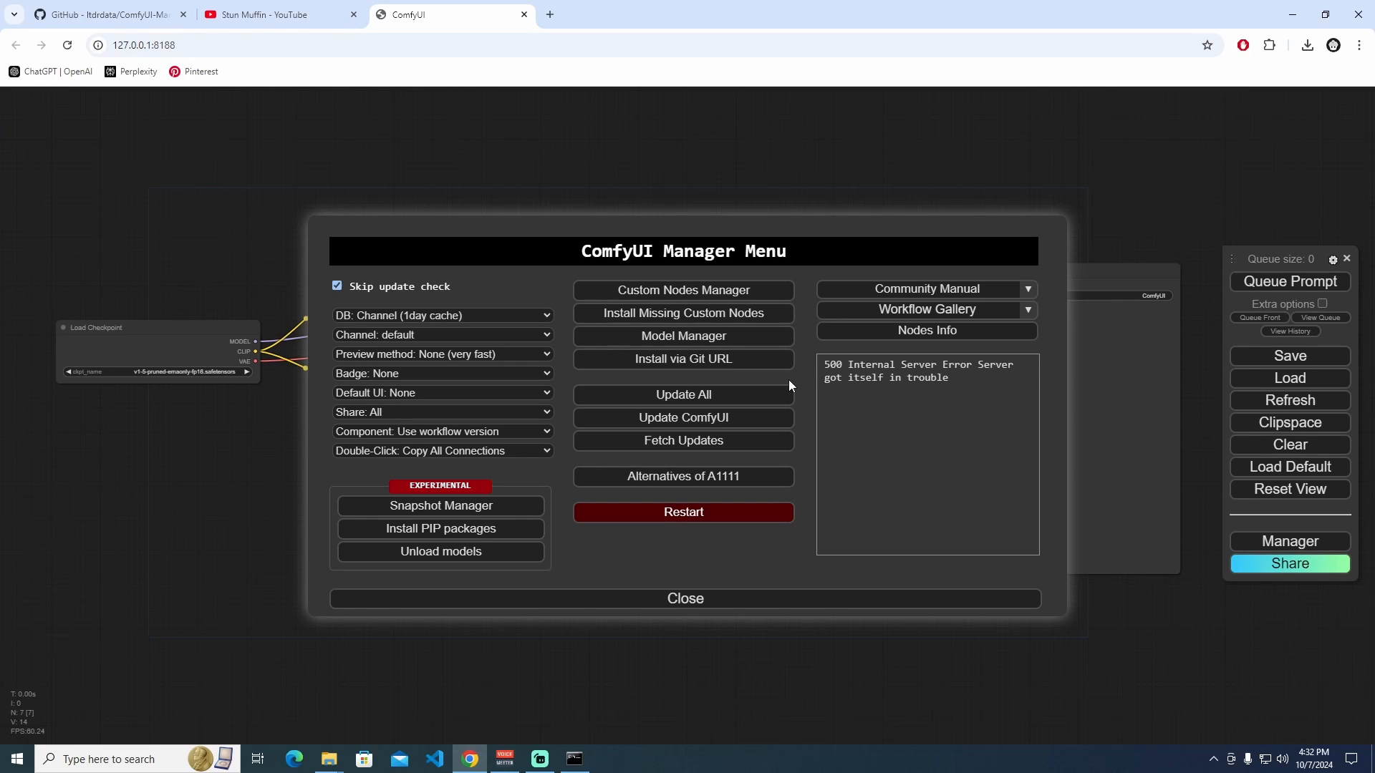
{"action": "mouse_move", "coordinate": [180, 79]}
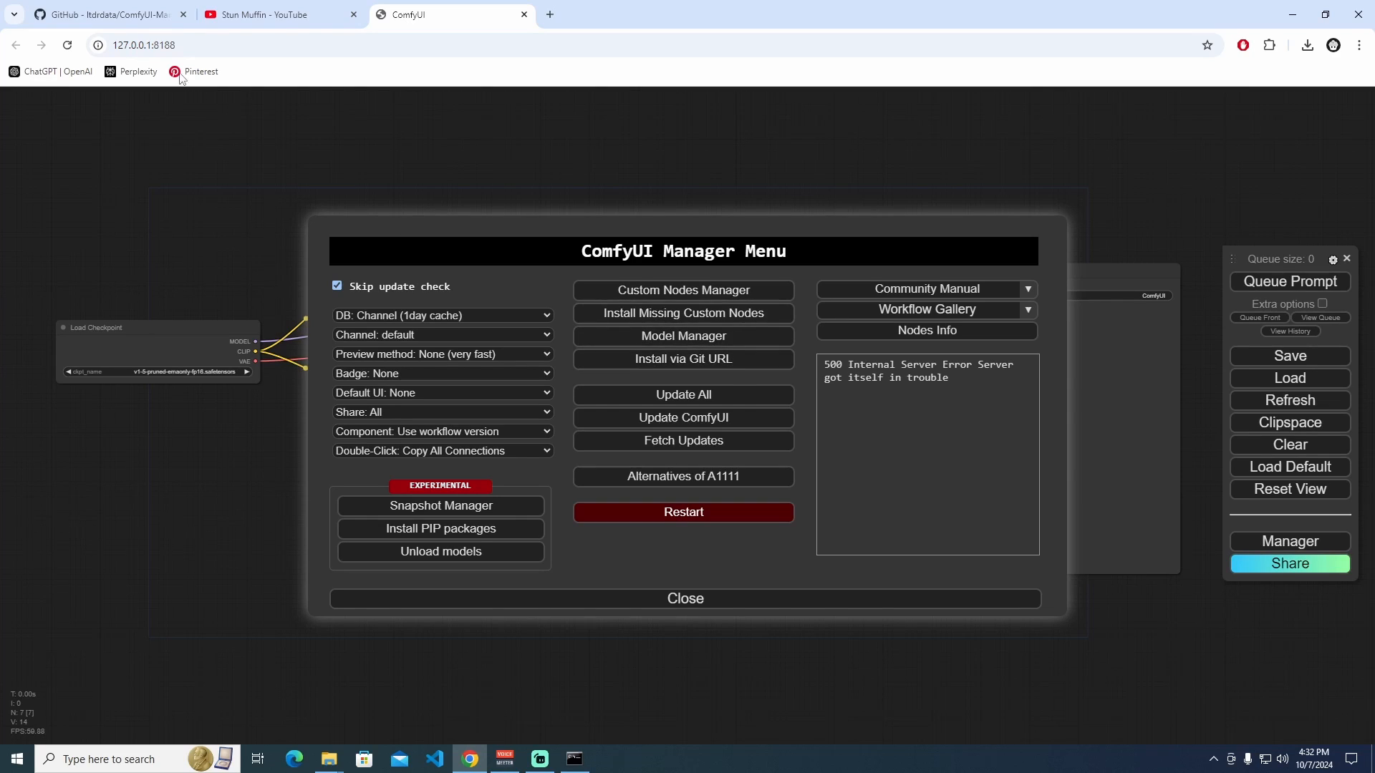
{"action": "left_click", "coordinate": [107, 14]}
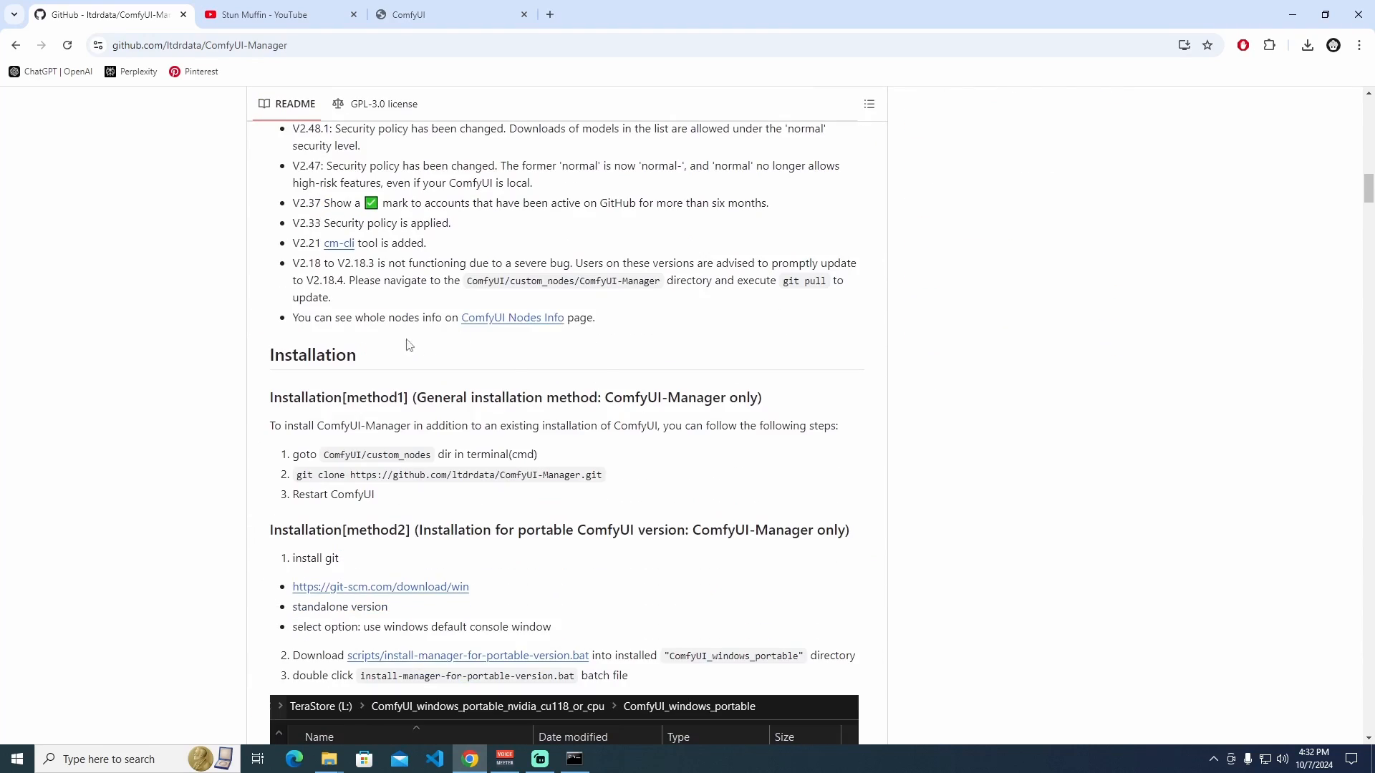
- Scroll to Installation[method2], the portable-version install-manager batch script steps
{"action": "scroll", "scroll_direction": "down", "scroll_amount": 3}
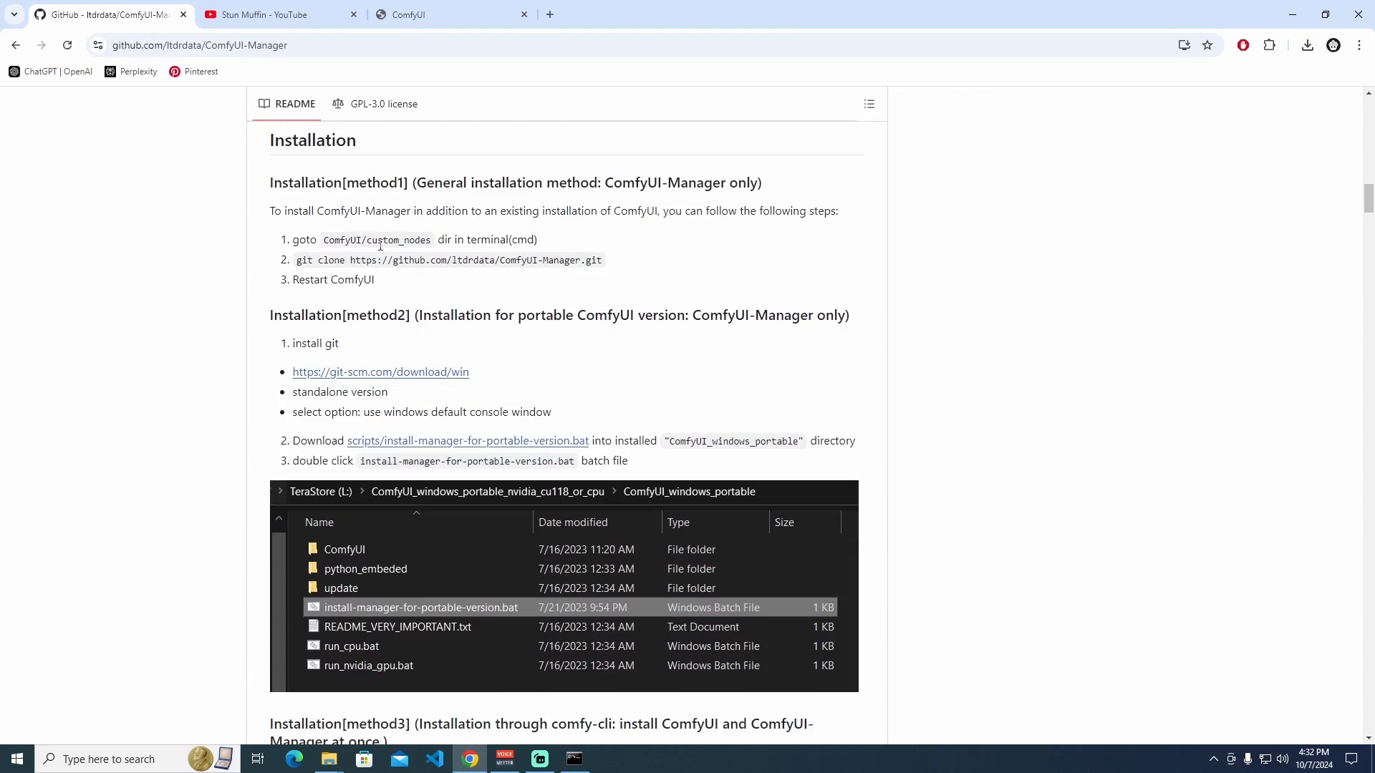
{"action": "mouse_move", "coordinate": [463, 201]}
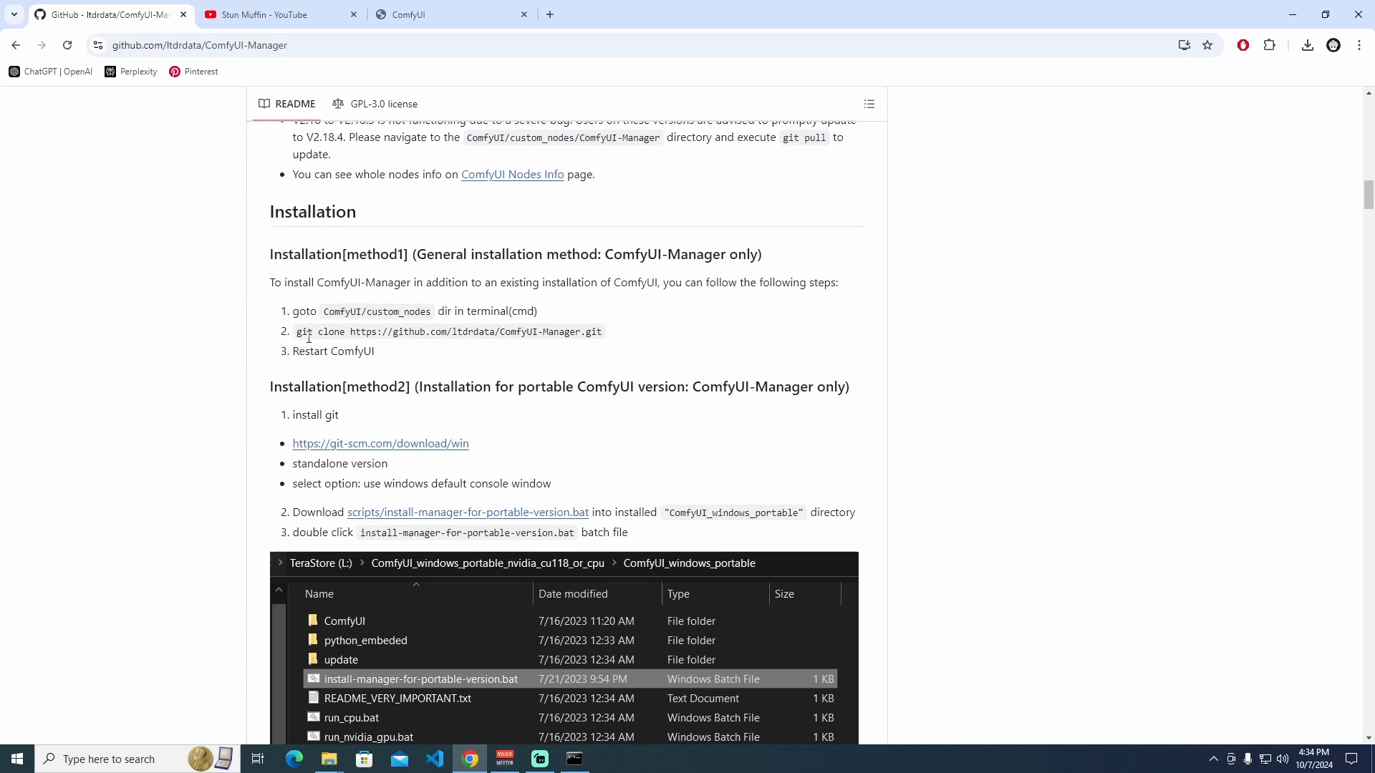
{"action": "left_click_drag", "start_coordinate": [296, 331], "coordinate": [541, 332]}
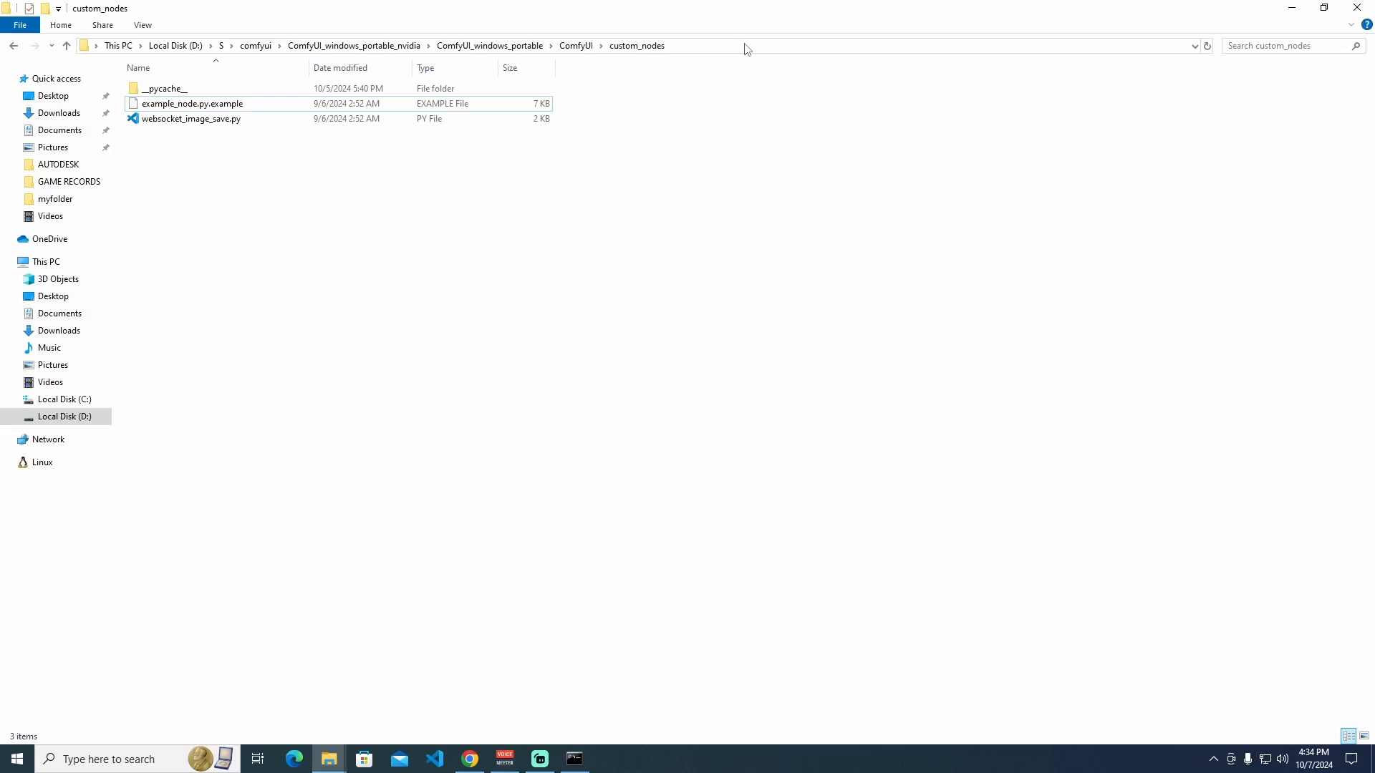
{"action": "type", "text": "cmd"}
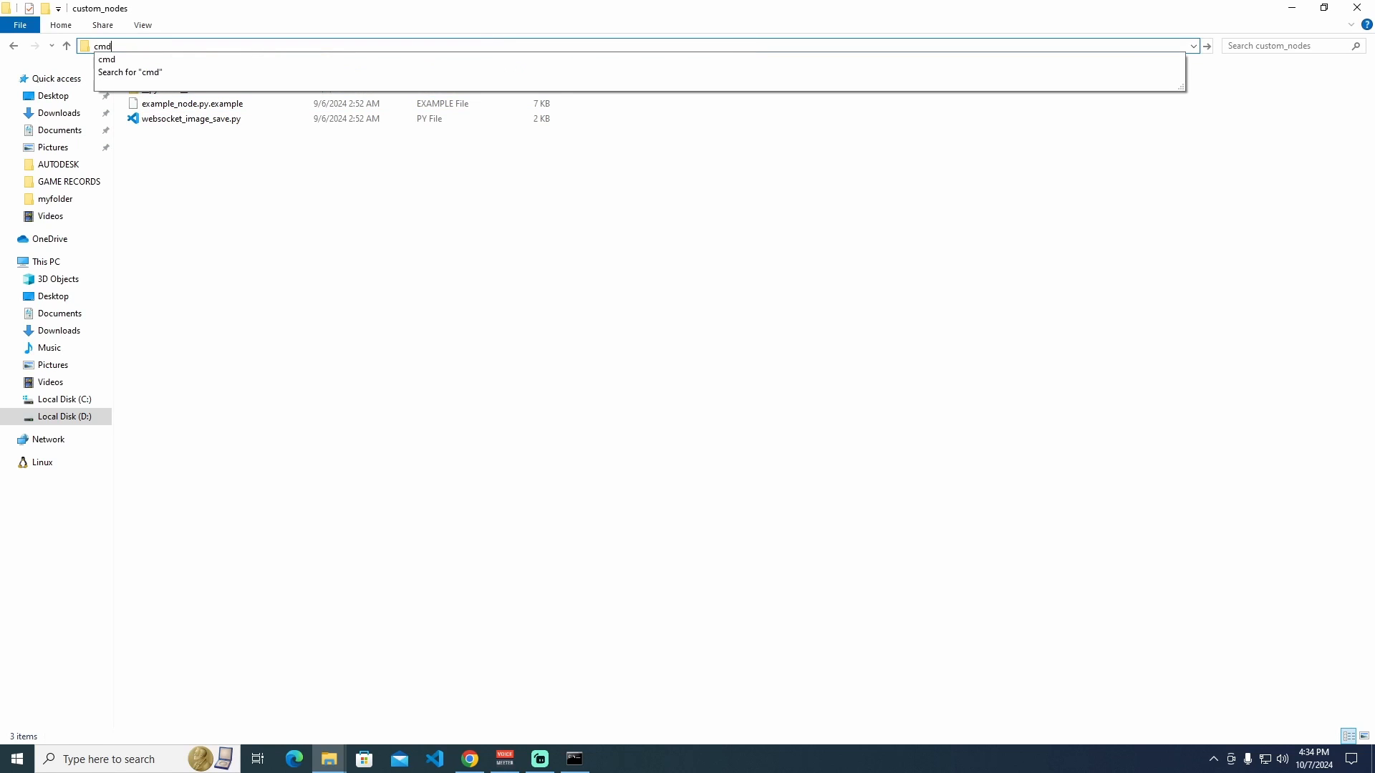
{"action": "key", "text": "Enter"}
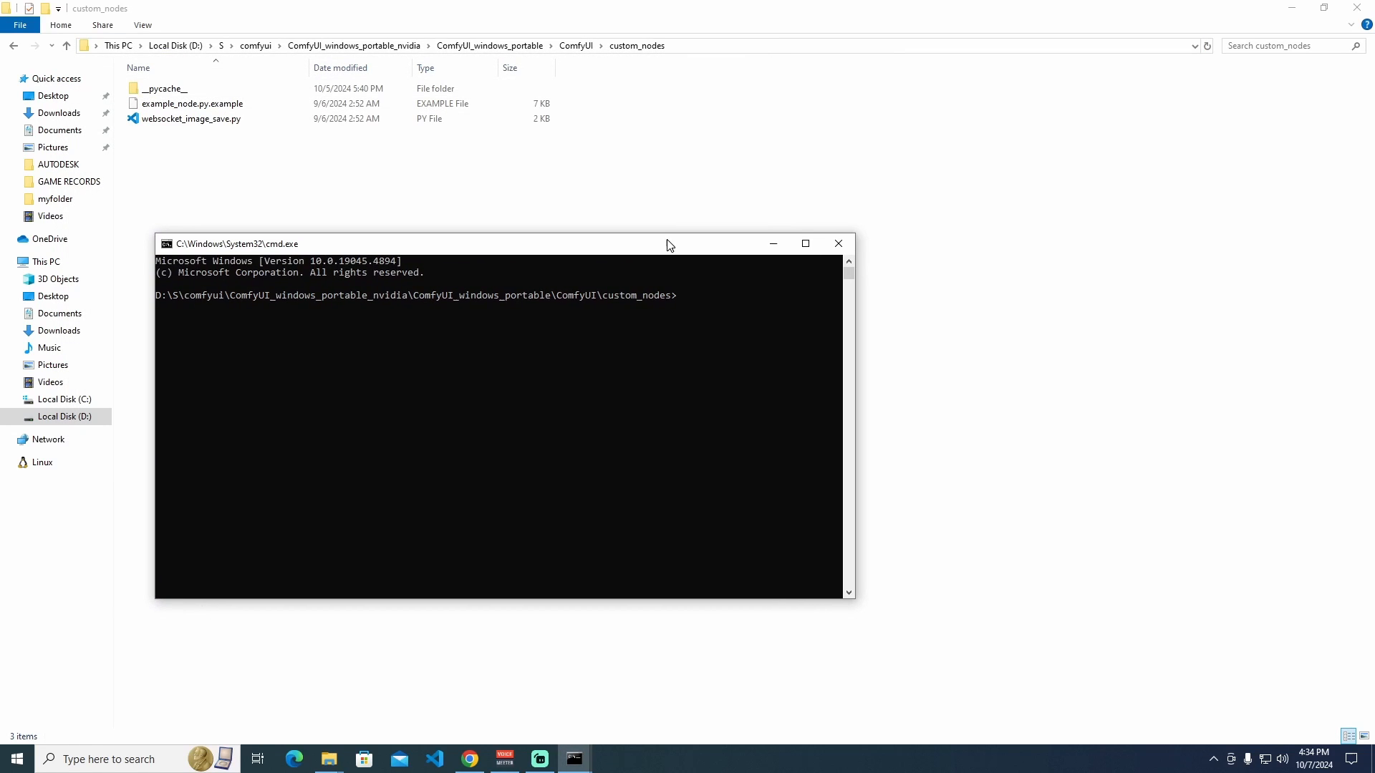
{"action": "type", "text": "git clone https://github.com/ltdrdata/ComfyUI-Manager.git"}
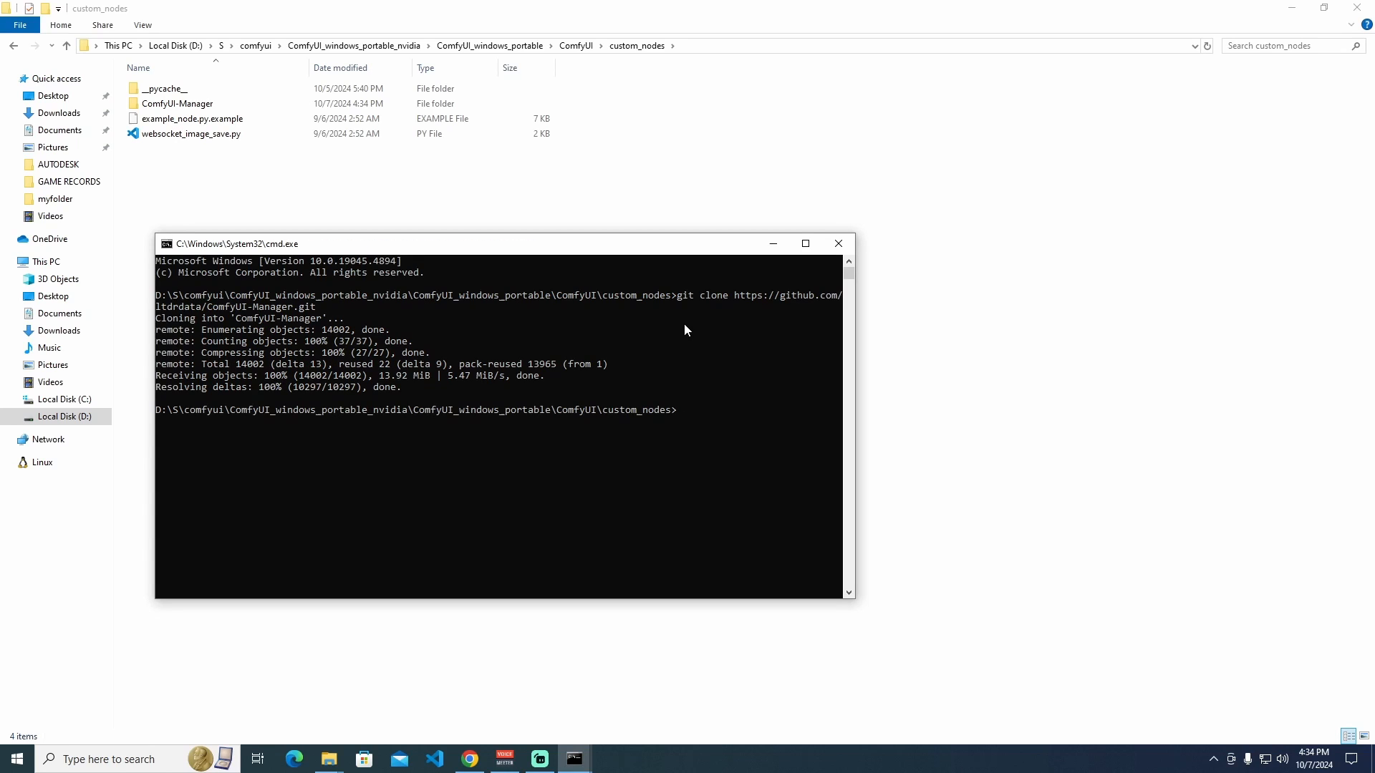
{"action": "mouse_move", "coordinate": [670, 330]}
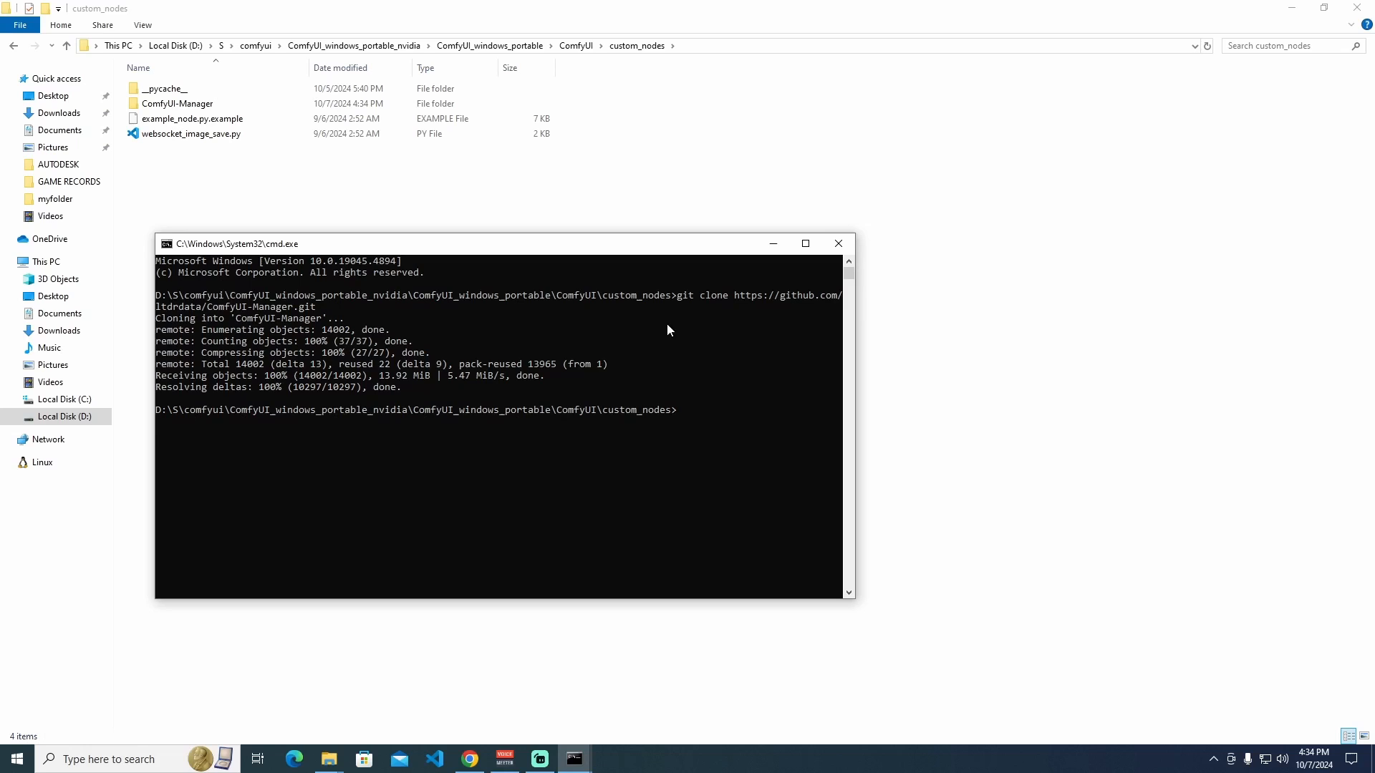
{"action": "mouse_move", "coordinate": [457, 747]}
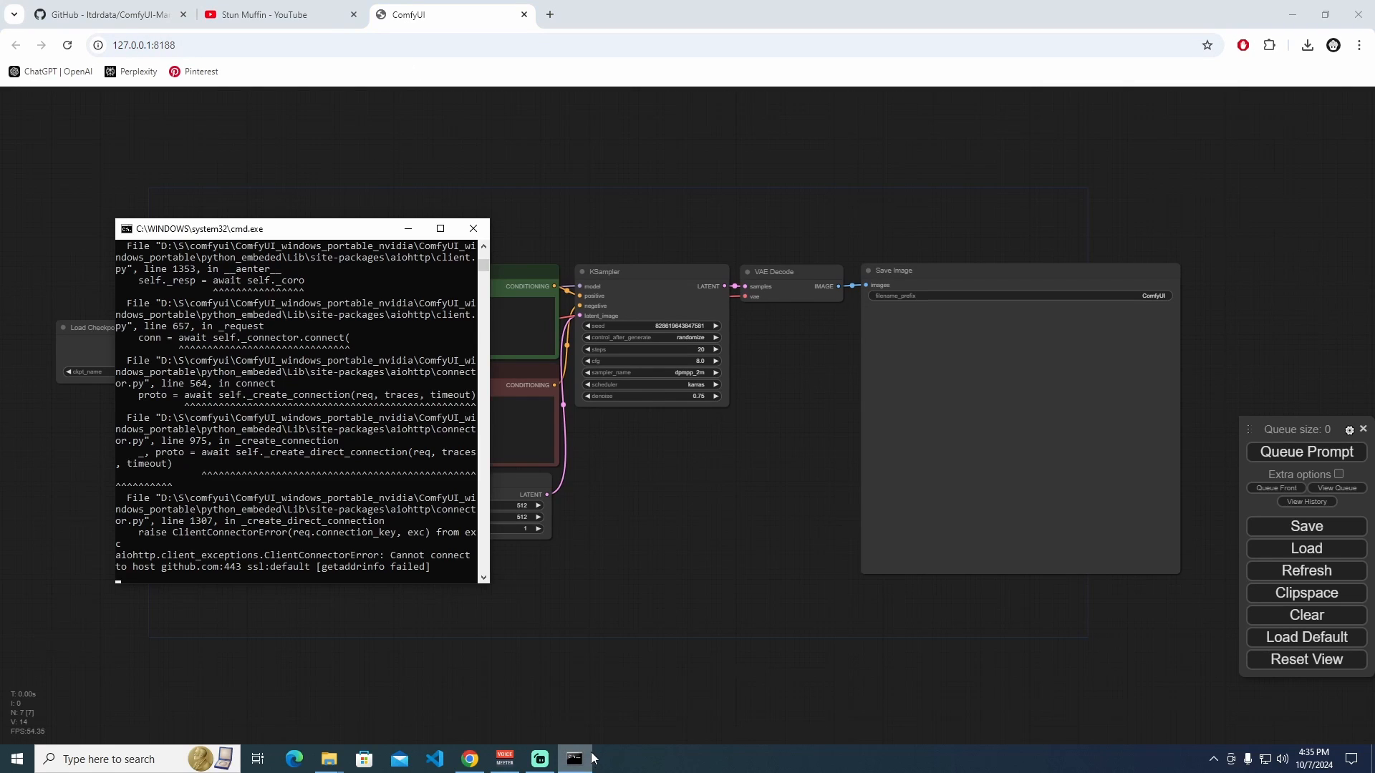
{"action": "mouse_move", "coordinate": [473, 229]}
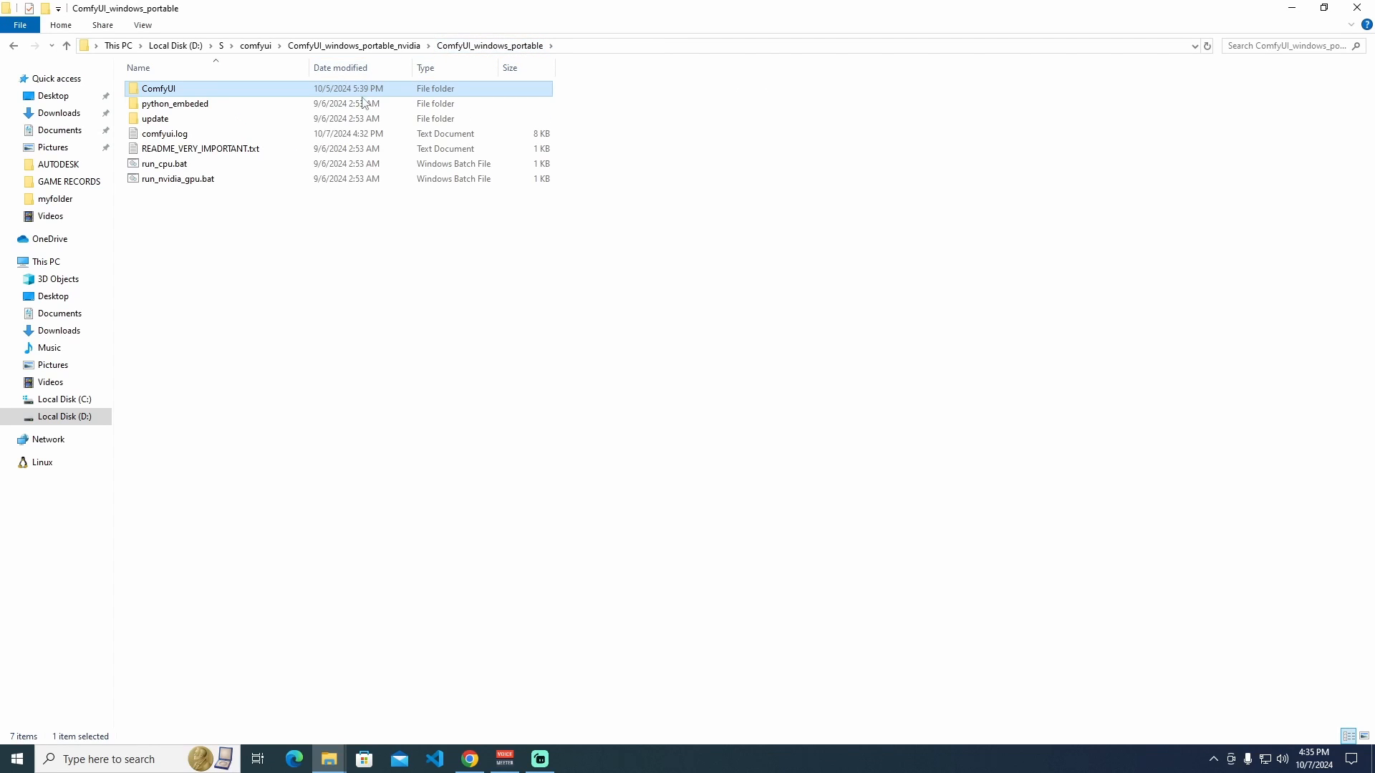
- Relaunch ComfyUI with run_nvidia_gpu.bat from the ComfyUI_windows_portable folder
{"action": "left_click", "coordinate": [178, 178]}
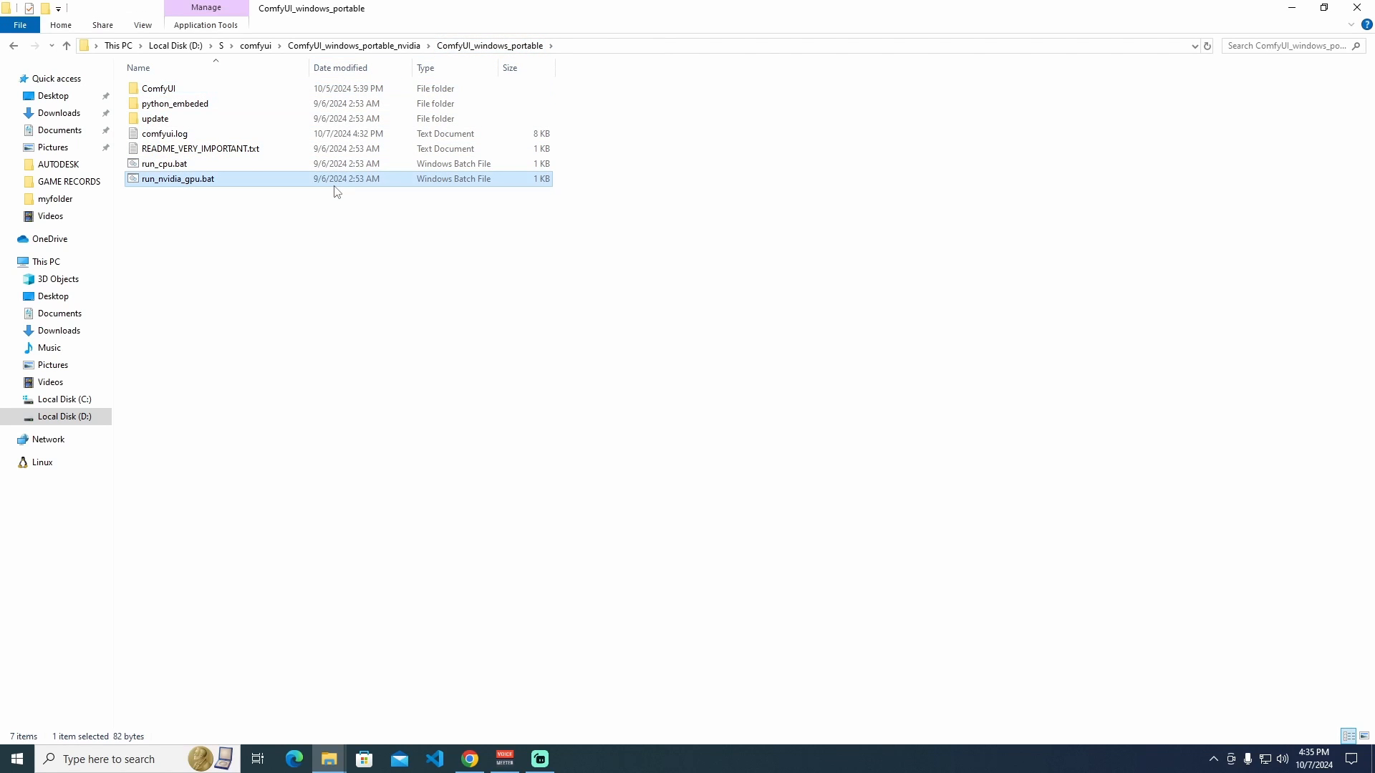
{"action": "double_click", "coordinate": [178, 179]}
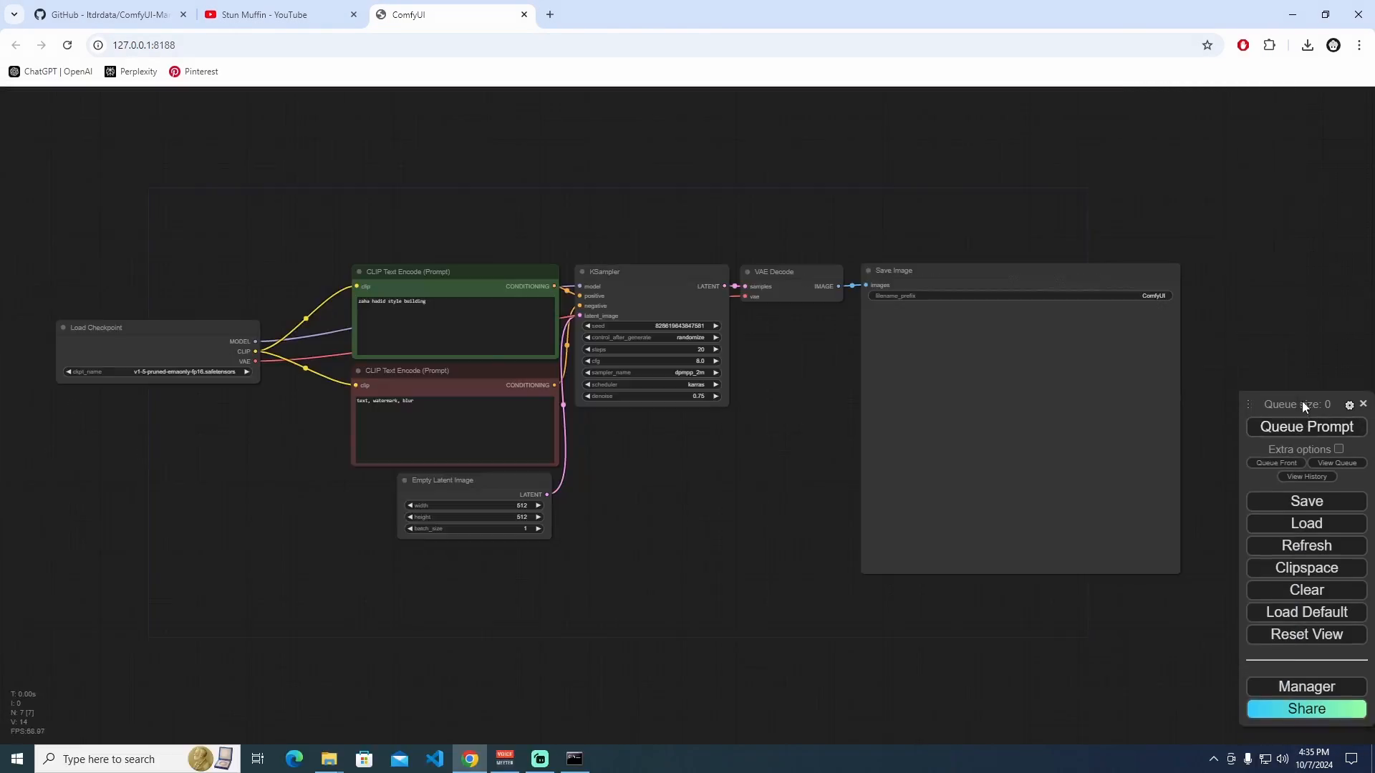
- Confirm the Manager menu opens with full options, close it, and switch windows
{"action": "left_click", "coordinate": [1306, 687]}
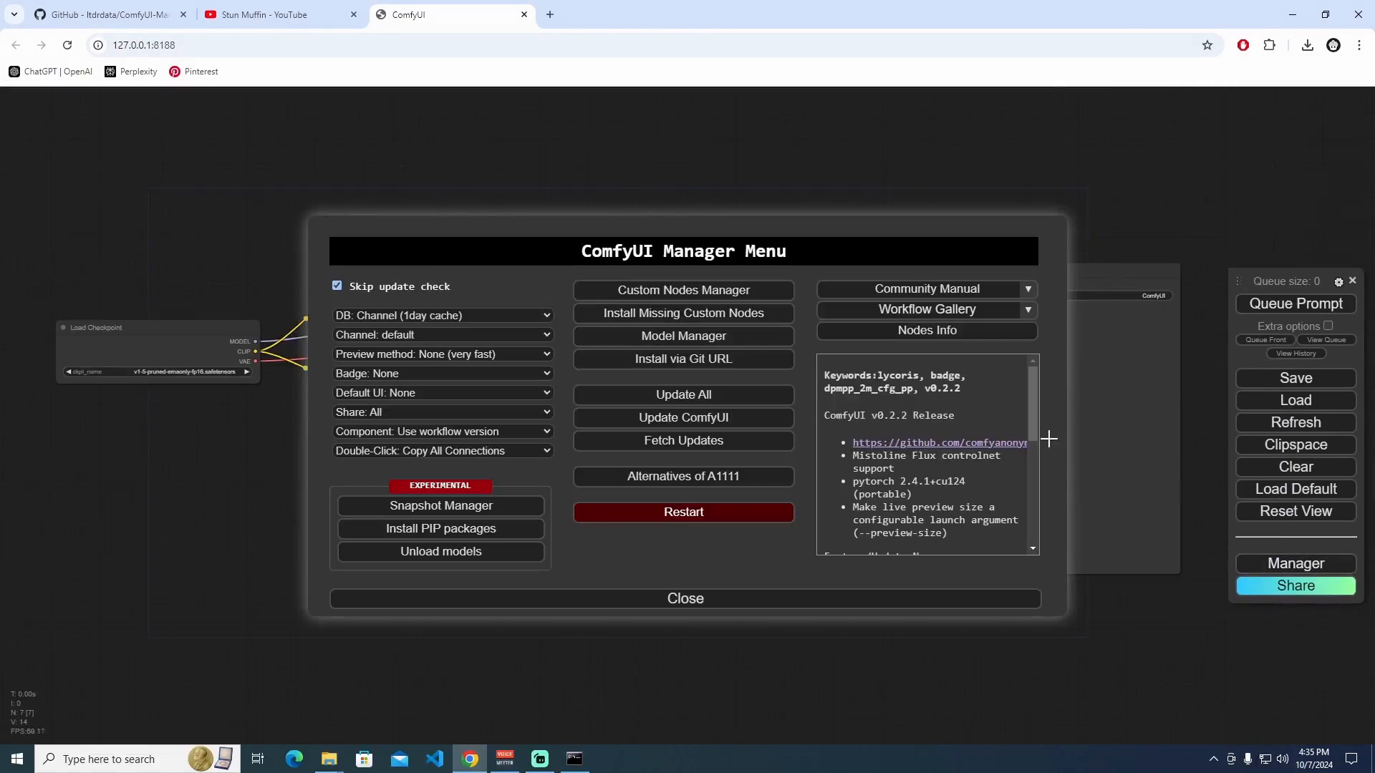
{"action": "left_click", "coordinate": [684, 598]}
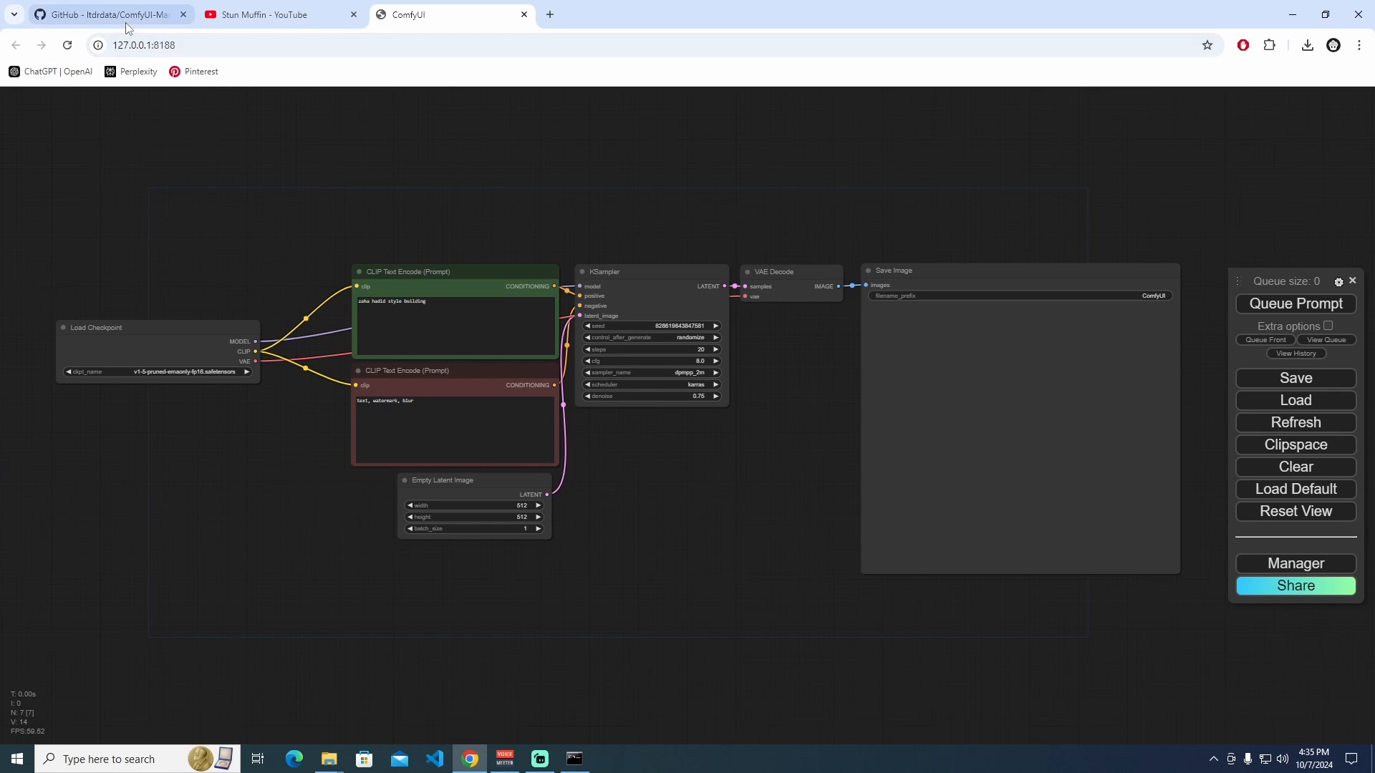
{"action": "left_click", "coordinate": [101, 14]}
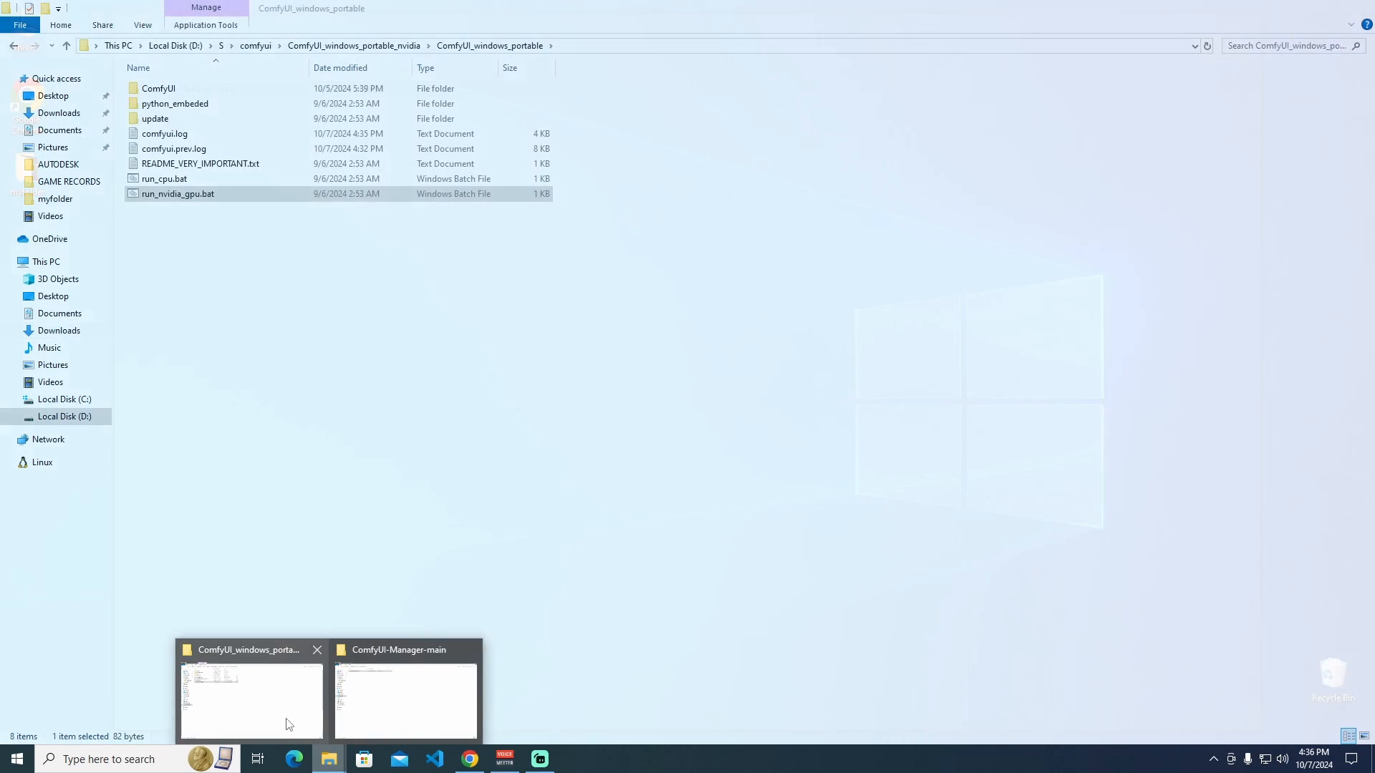
- Verify ComfyUI-Manager exists in ComfyUI\custom_nodes, then return to the portable install instructions
{"action": "double_click", "coordinate": [159, 88]}
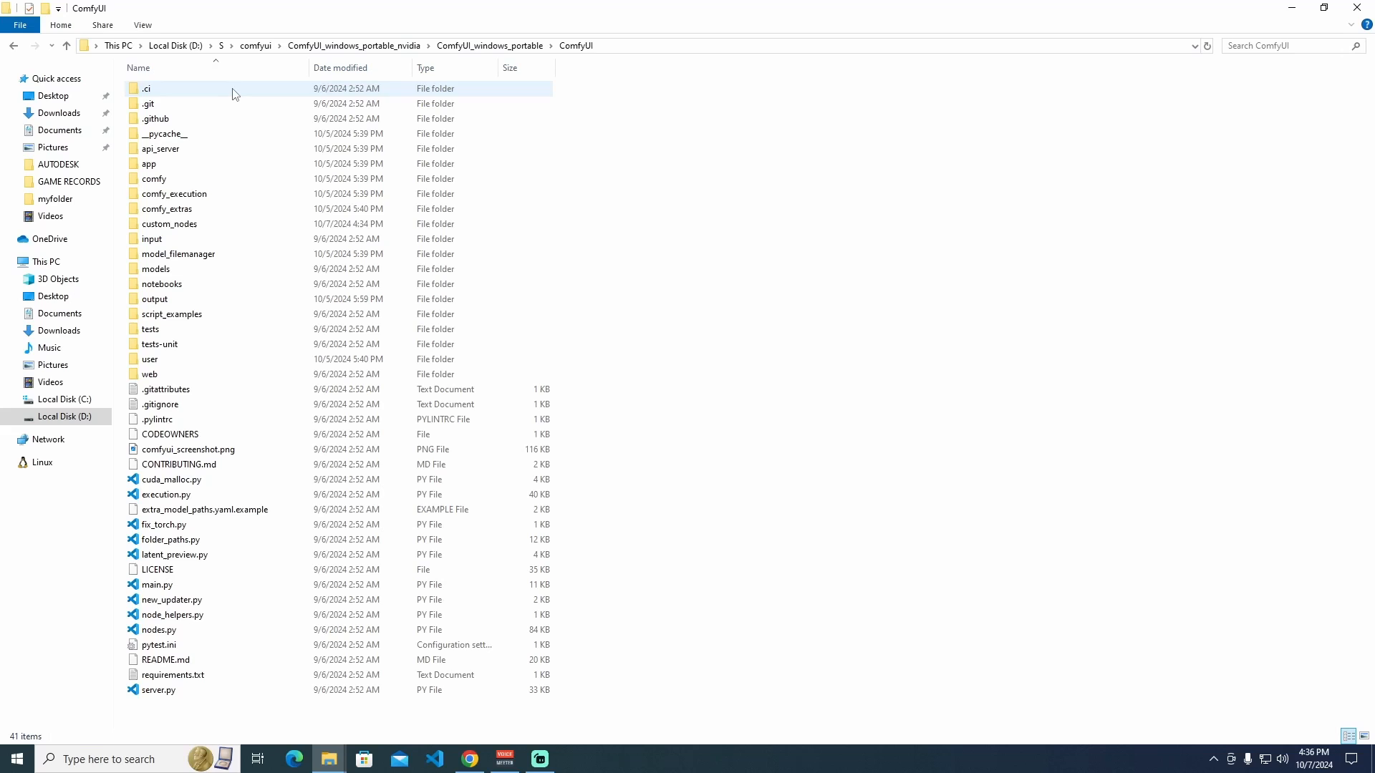
{"action": "double_click", "coordinate": [170, 223]}
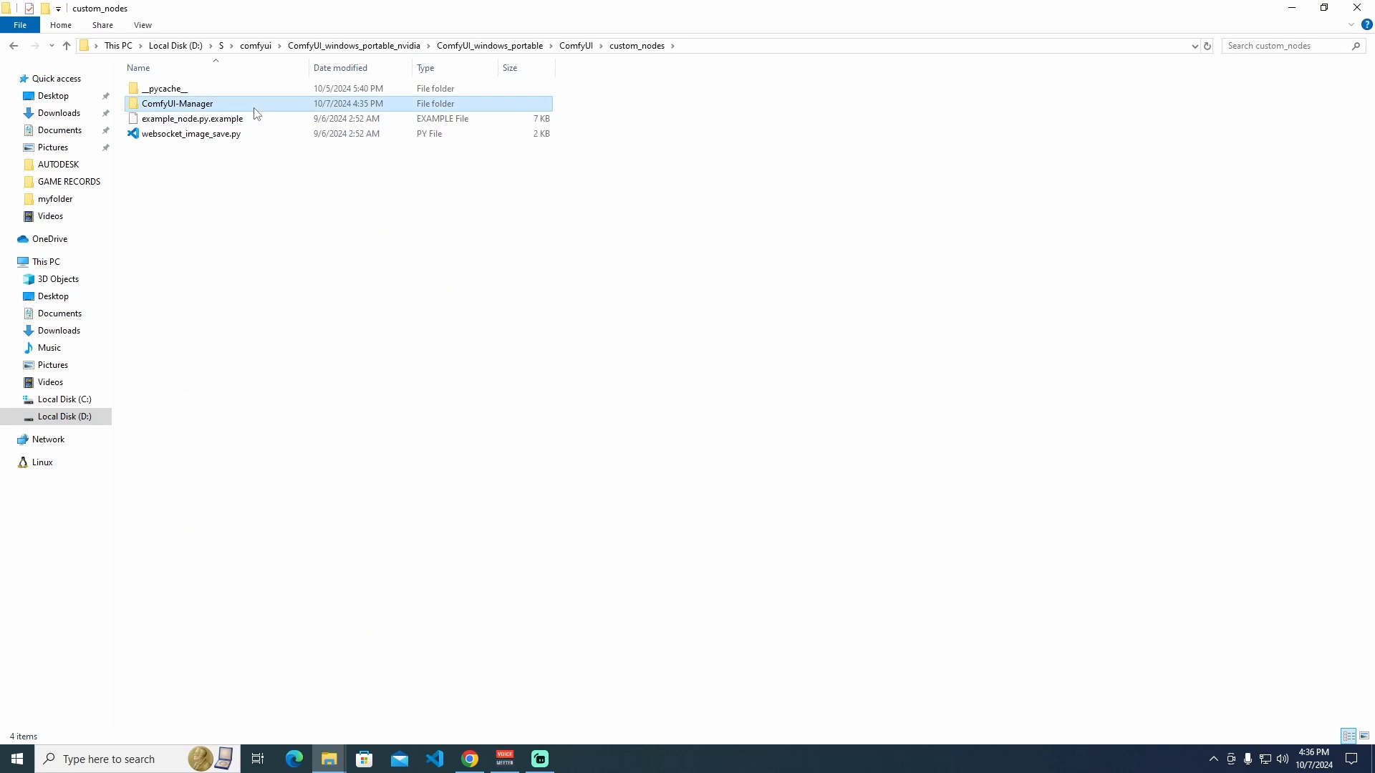
{"action": "left_click", "coordinate": [490, 46]}
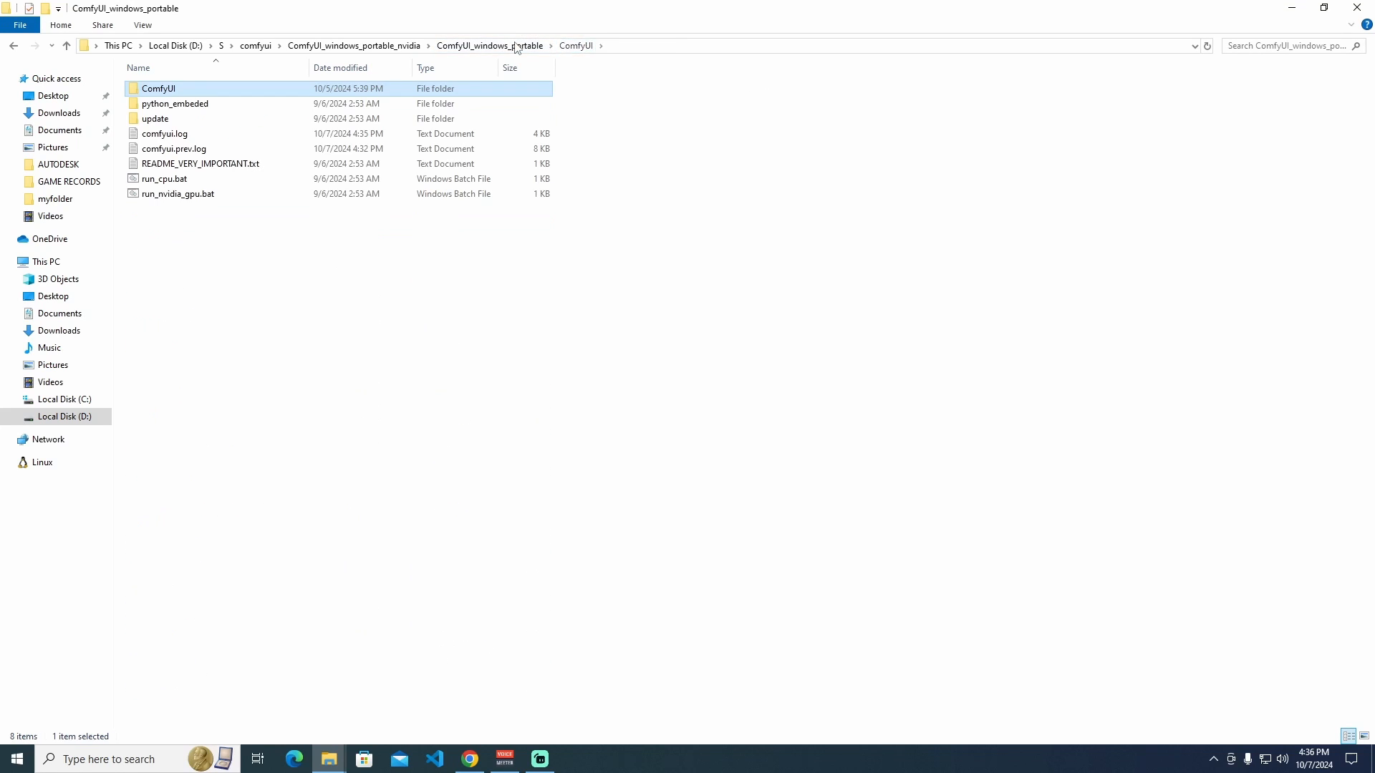
{"action": "left_click", "coordinate": [490, 46]}
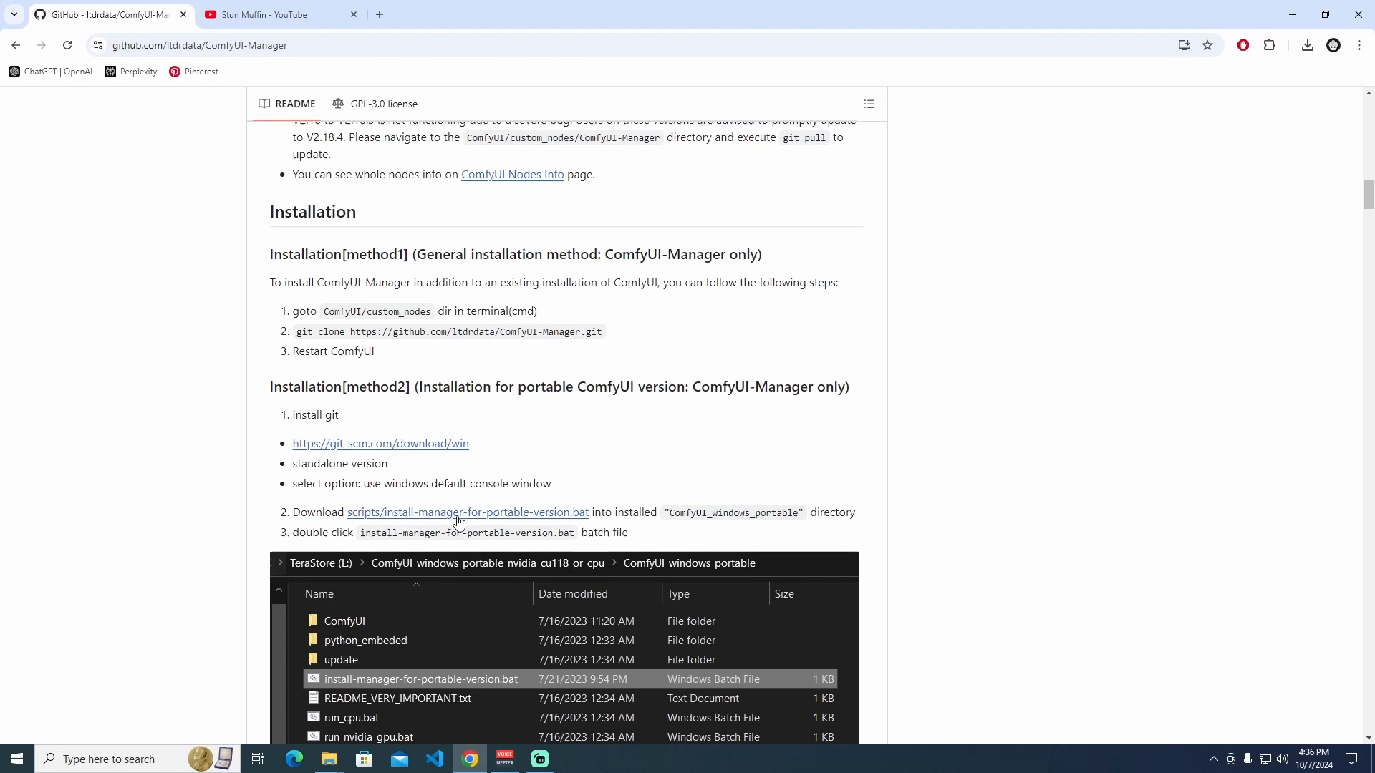
{"action": "mouse_move", "coordinate": [554, 521]}
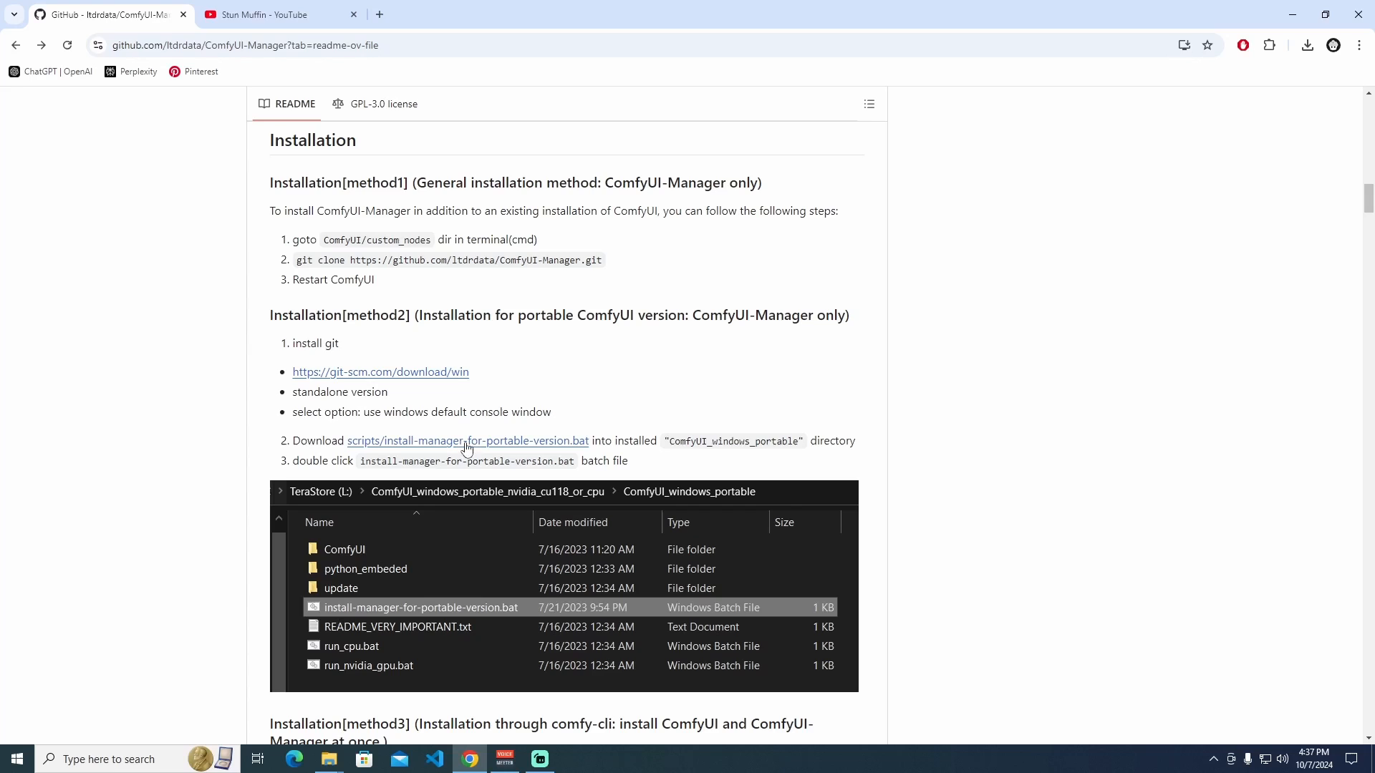
{"action": "mouse_move", "coordinate": [683, 441]}
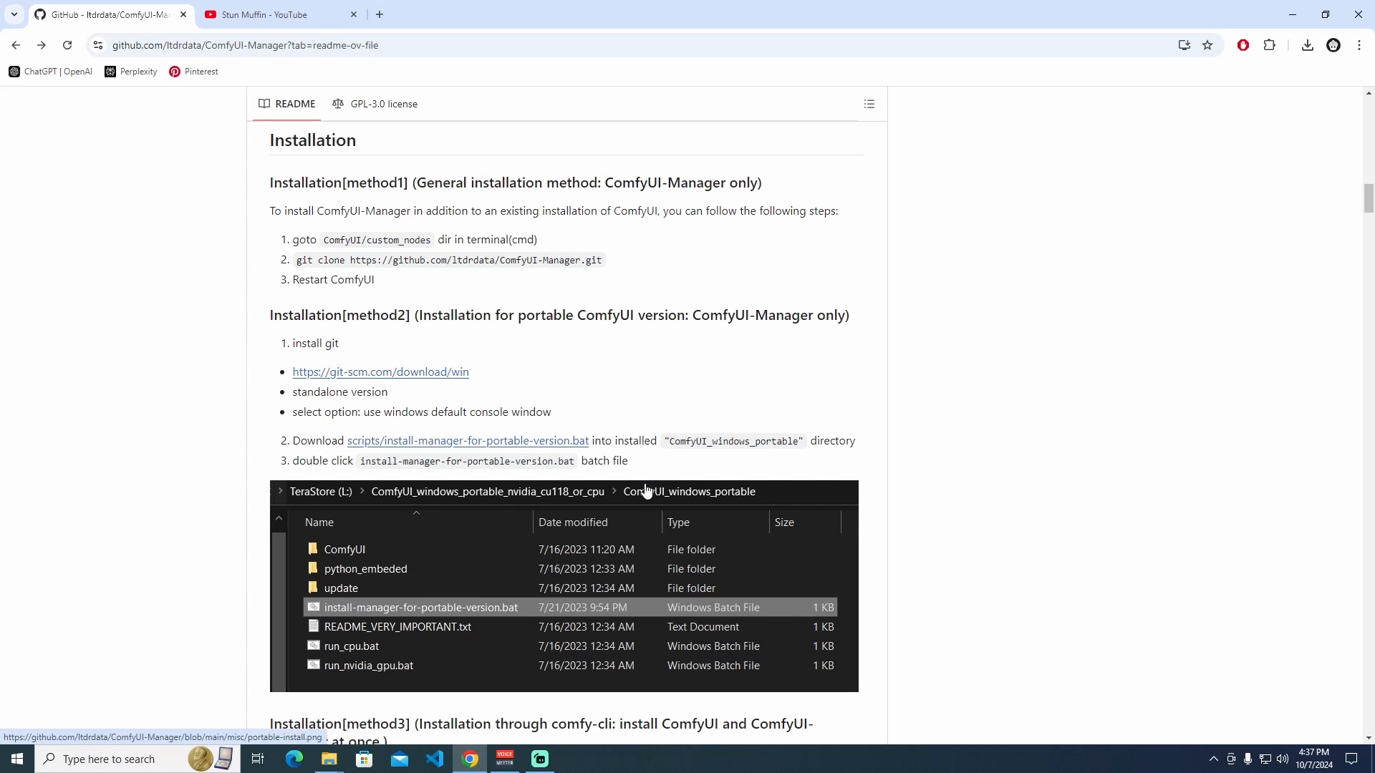
{"action": "mouse_move", "coordinate": [420, 446]}
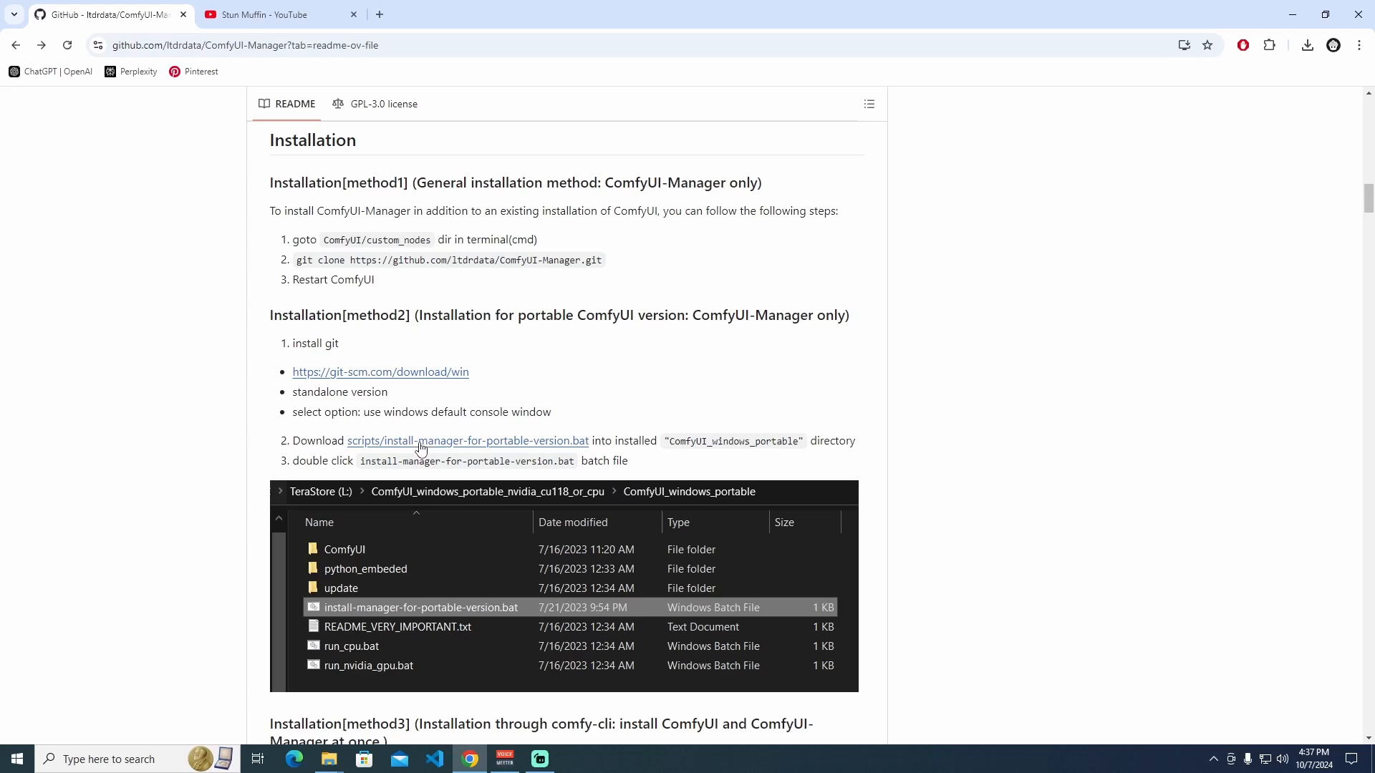
- Save install-manager-for-portable-version.bat from GitHub into ComfyUI_windows_portable
{"action": "right_click", "coordinate": [467, 441]}
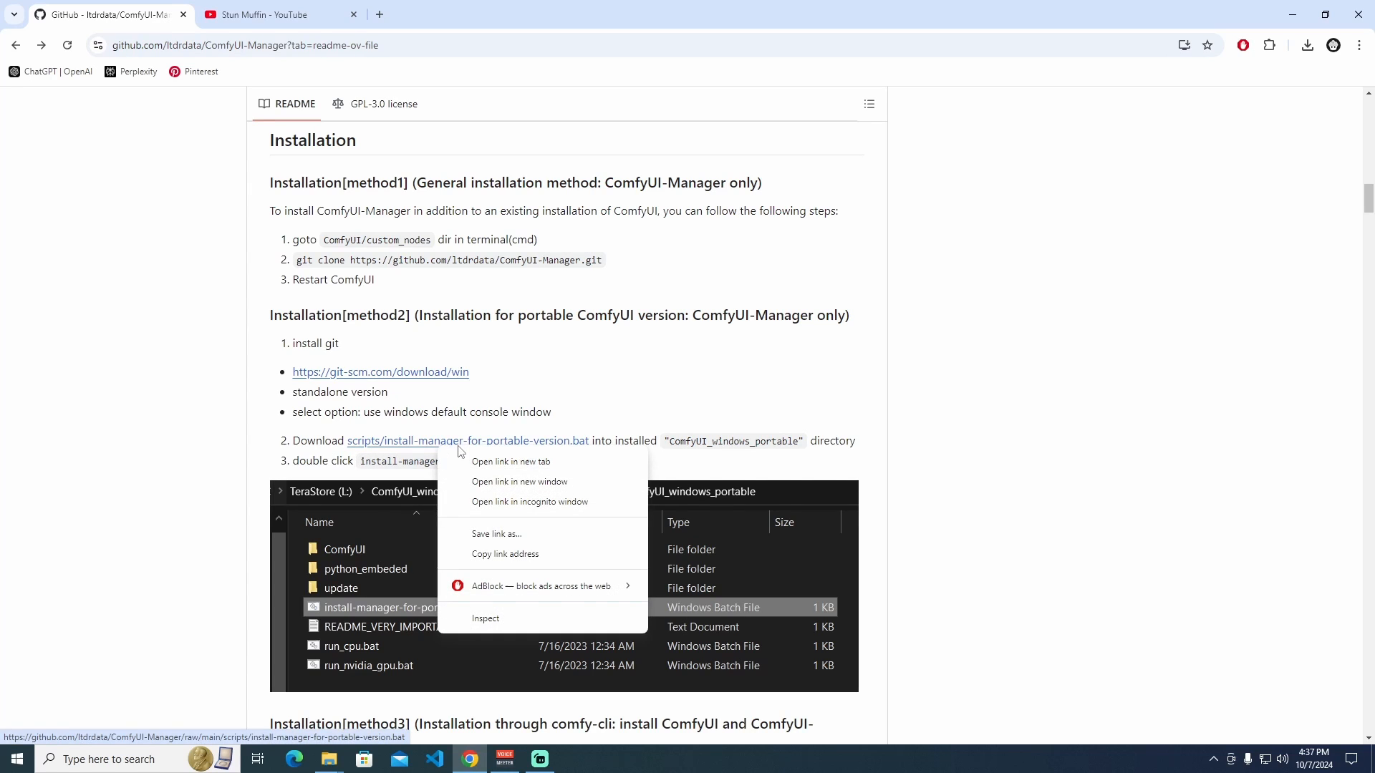
{"action": "mouse_move", "coordinate": [497, 538]}
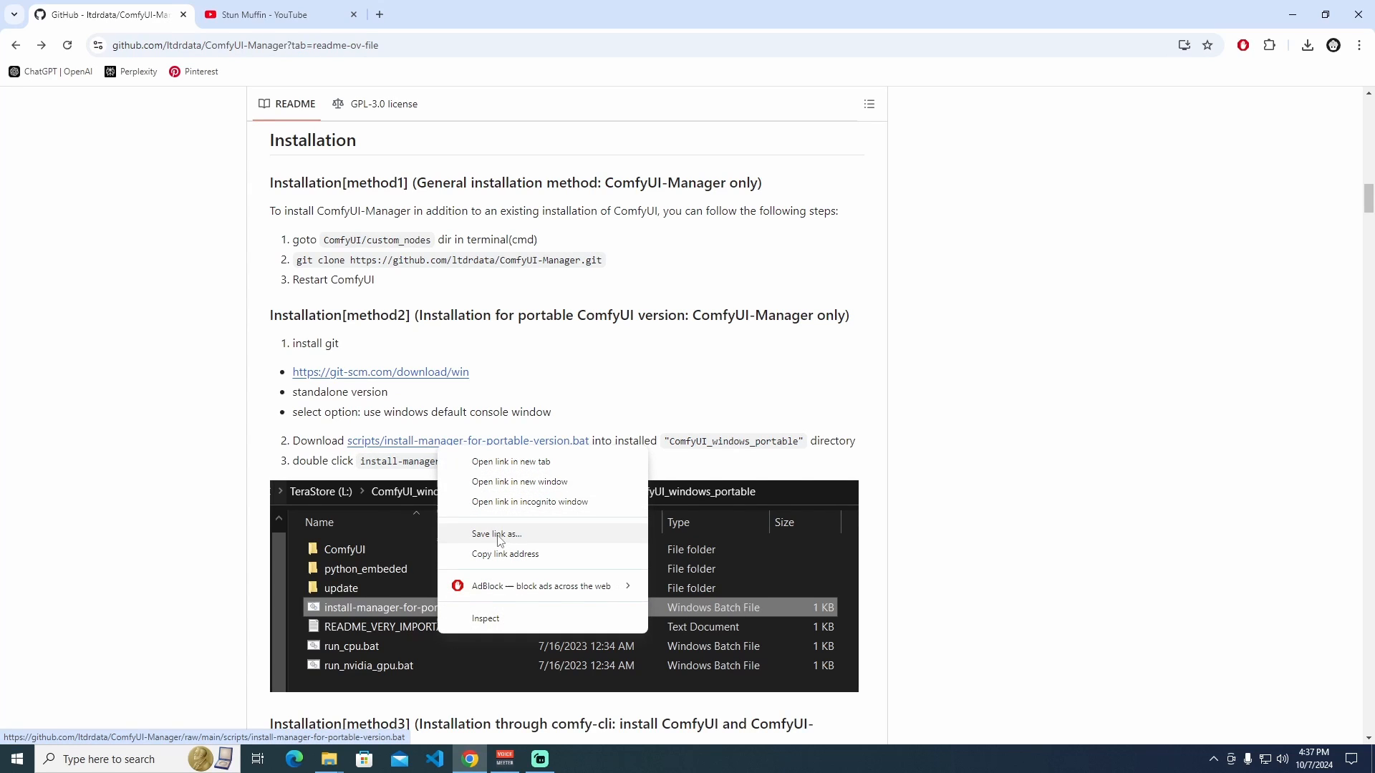
{"action": "left_click", "coordinate": [496, 533]}
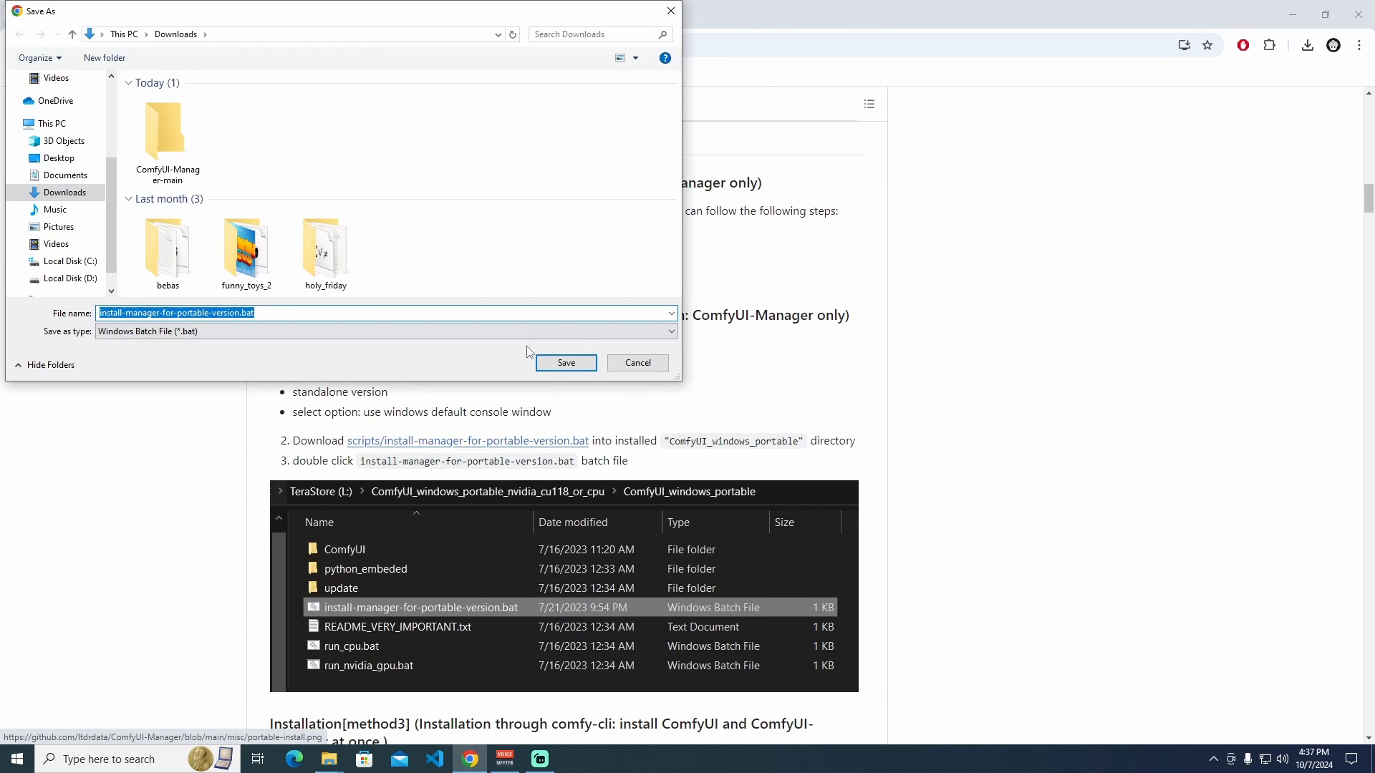
{"action": "left_click", "coordinate": [565, 362]}
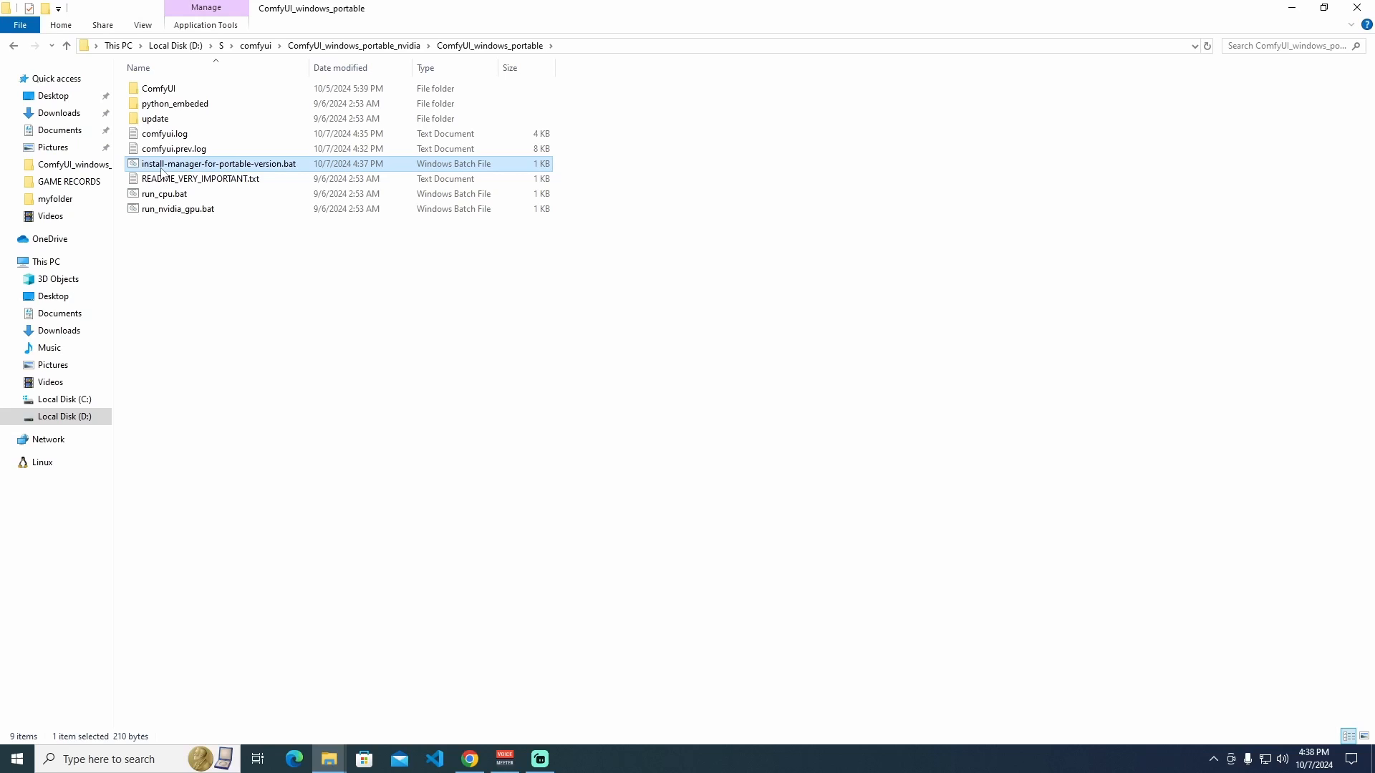
{"action": "mouse_move", "coordinate": [301, 174]}
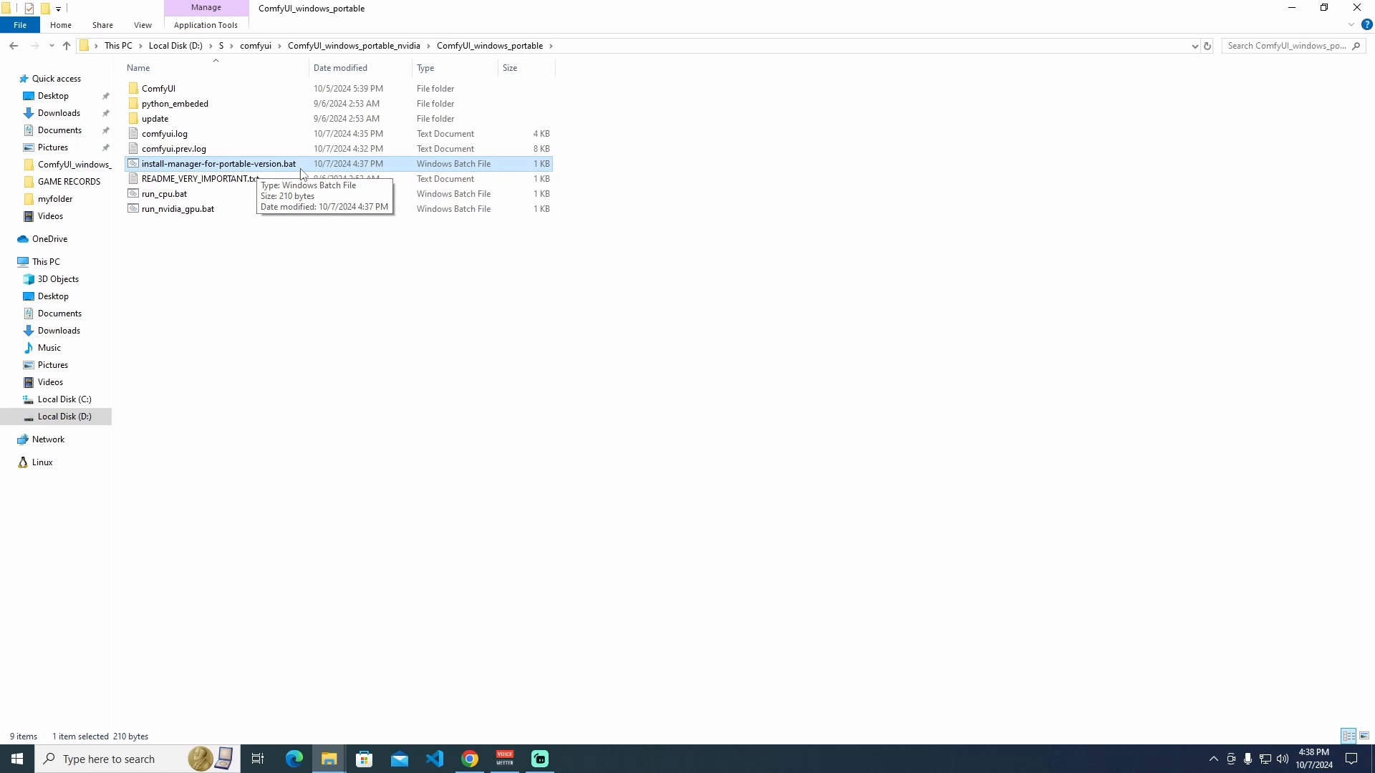
- Run install-manager-for-portable-version.bat and check the ComfyUI folder for the installed Manager
{"action": "double_click", "coordinate": [218, 163]}
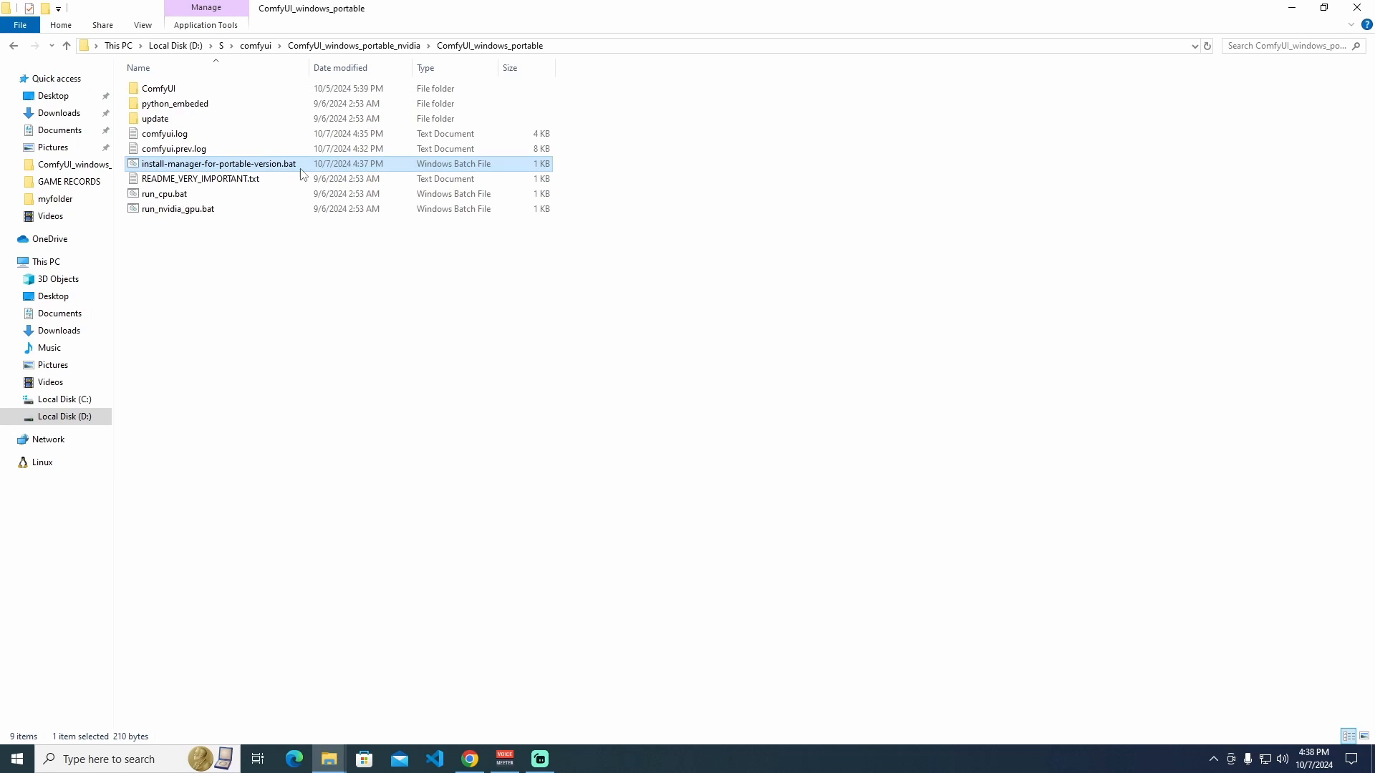
{"action": "mouse_move", "coordinate": [164, 194]}
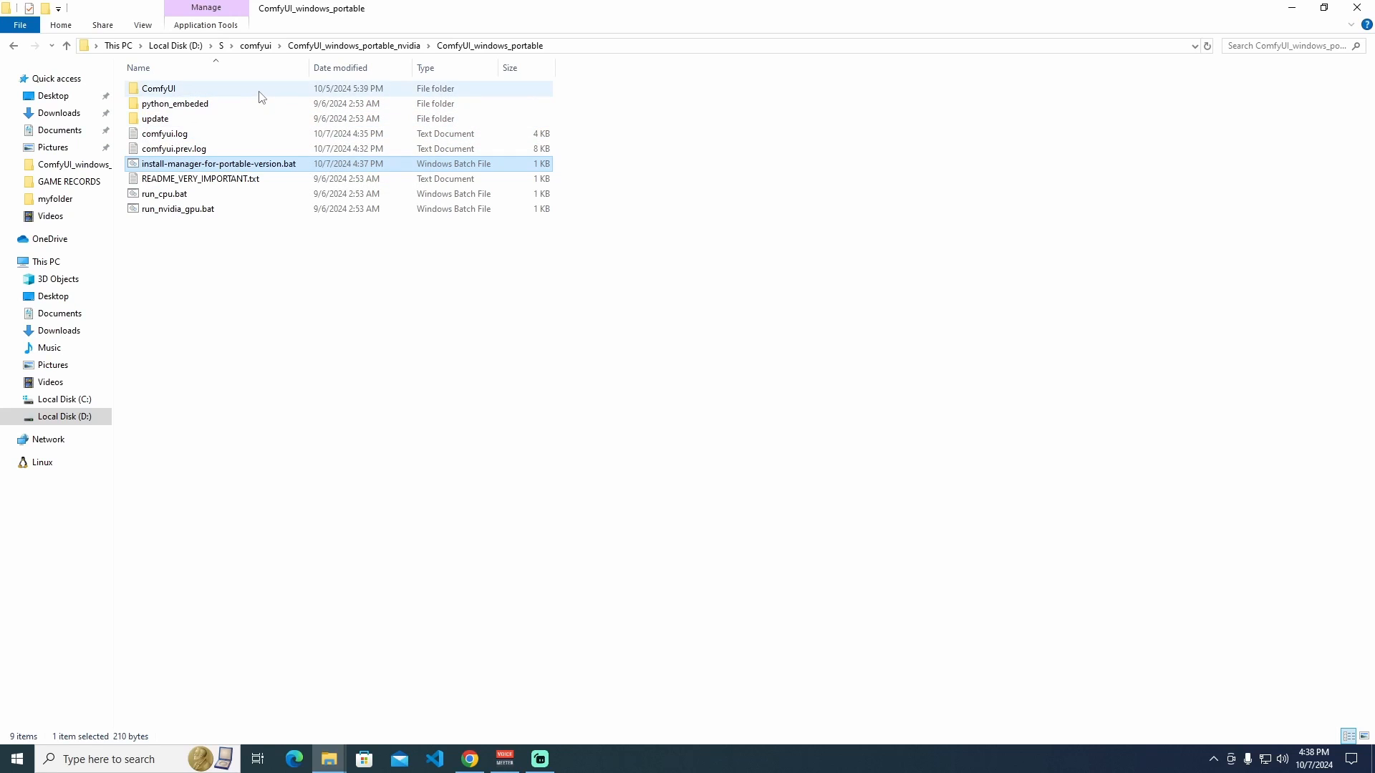
{"action": "double_click", "coordinate": [153, 88]}
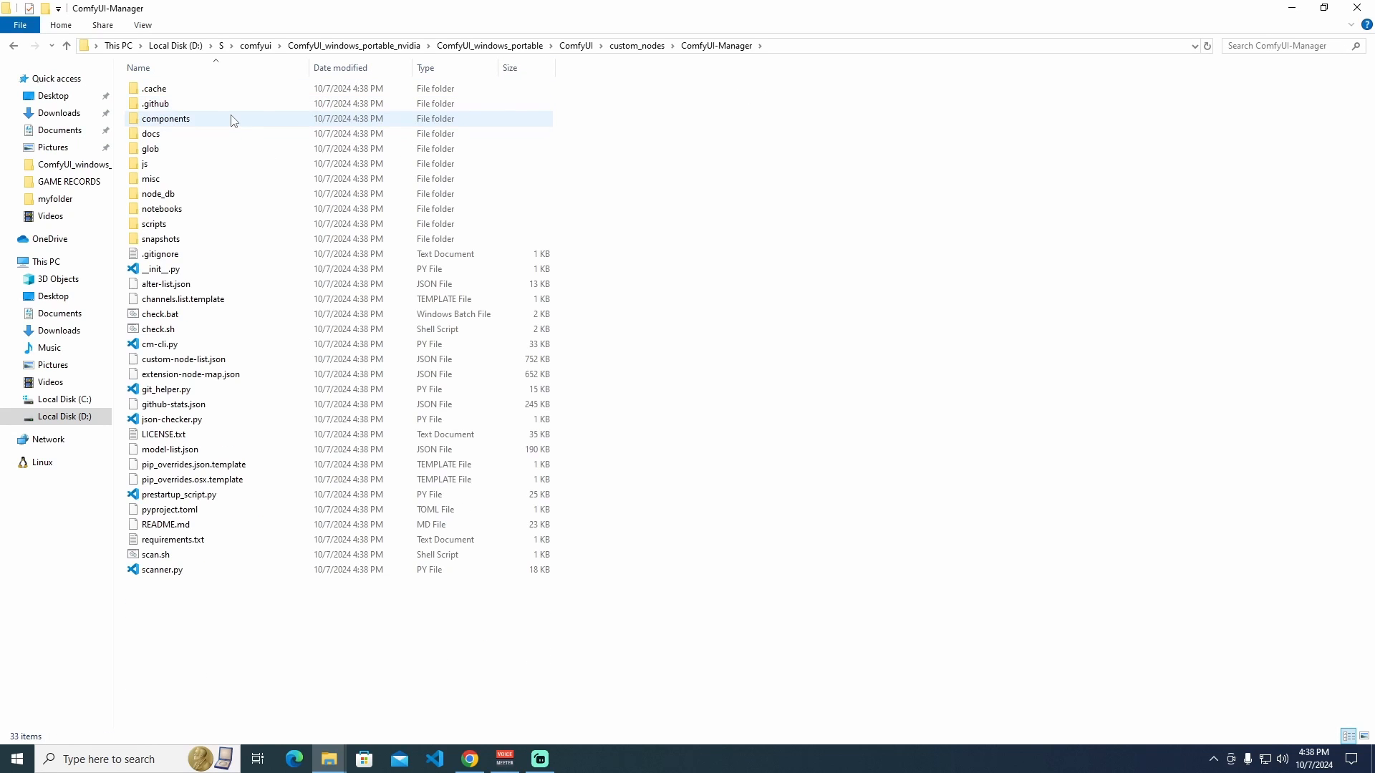
{"action": "left_click", "coordinate": [490, 45]}
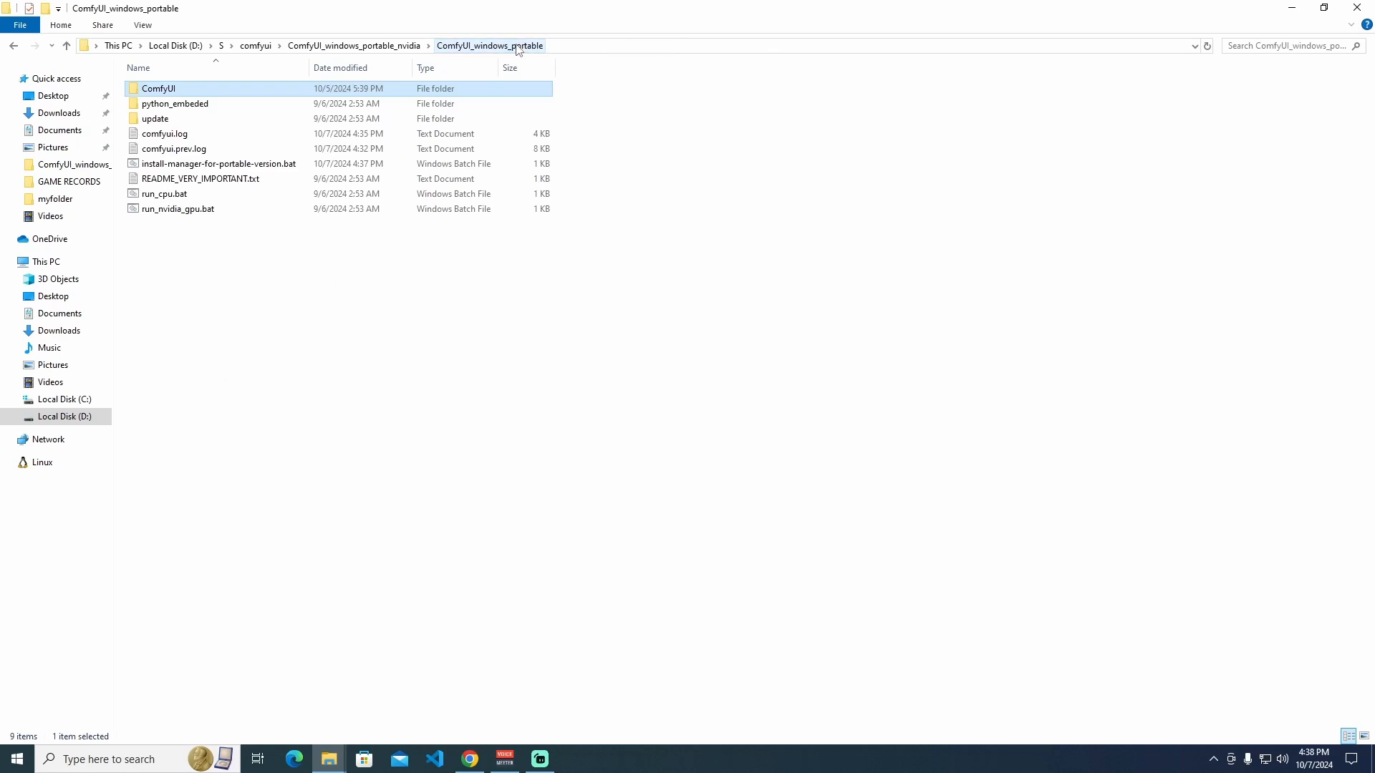
- Relaunch ComfyUI with run_nvidia_gpu.bat and open the Manager menu
{"action": "left_click", "coordinate": [178, 208]}
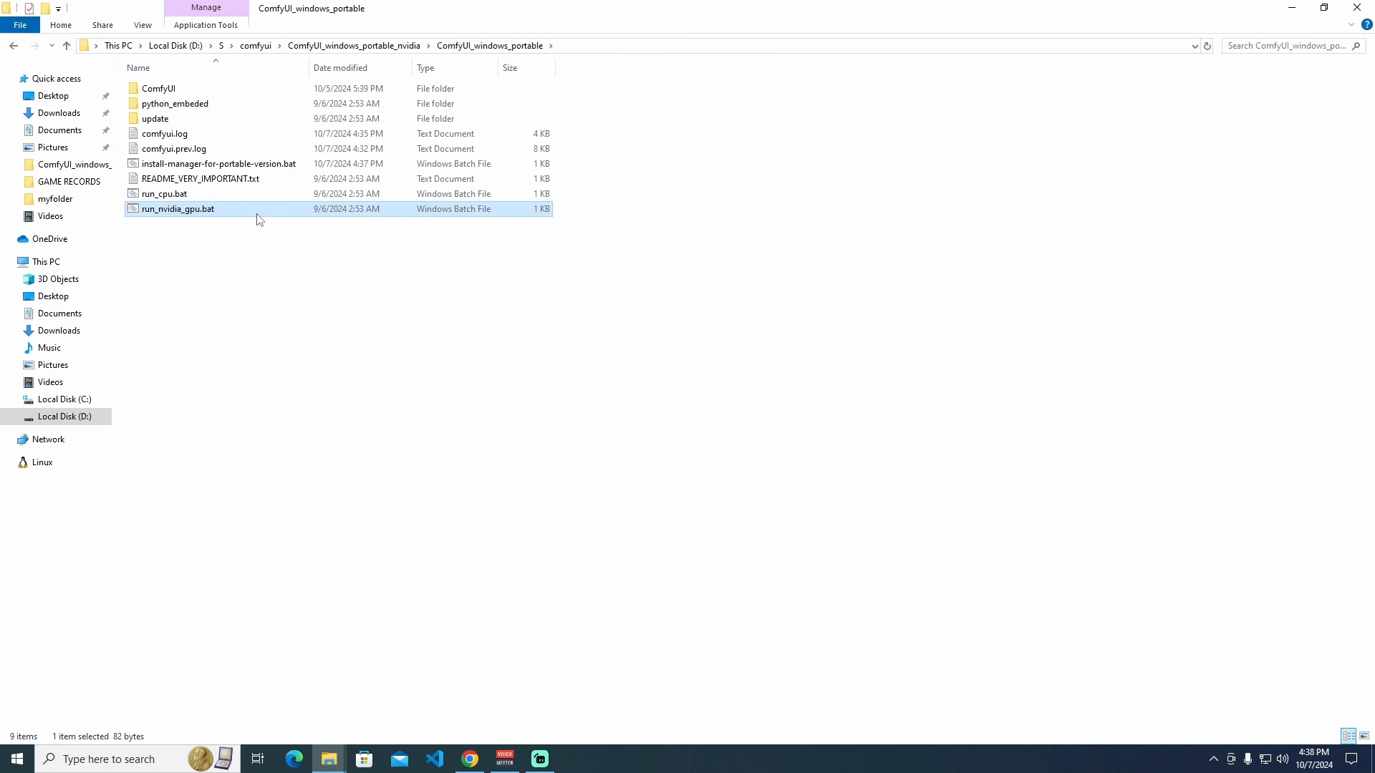
{"action": "double_click", "coordinate": [178, 208]}
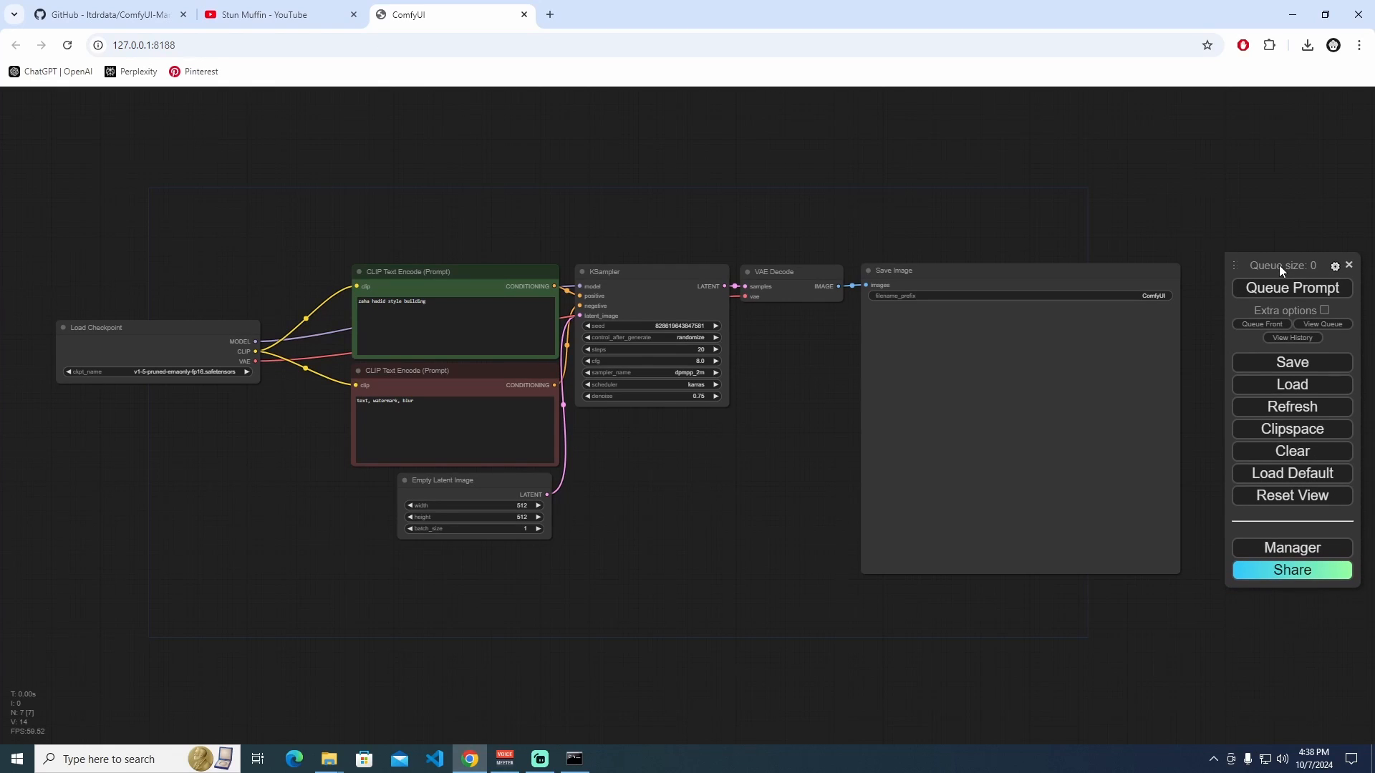
{"action": "left_click", "coordinate": [1292, 548]}
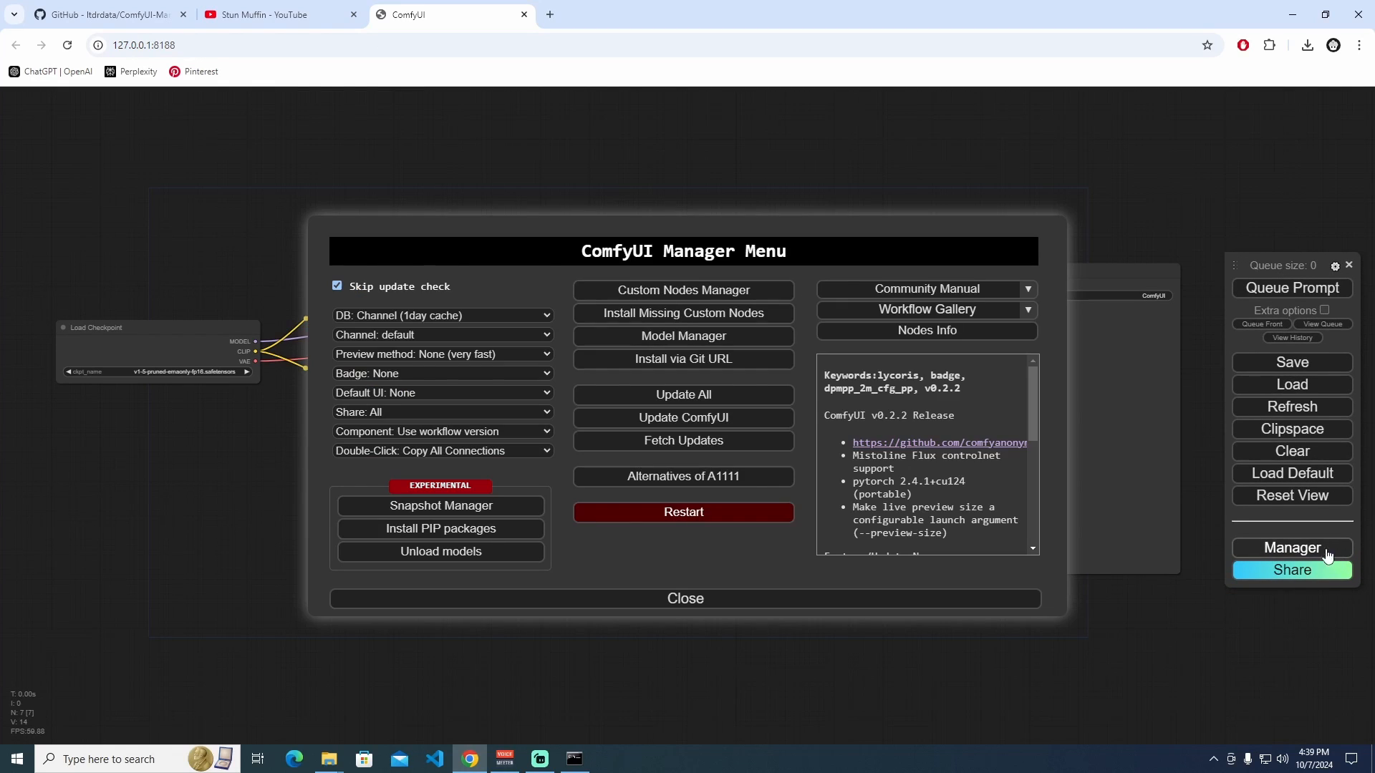